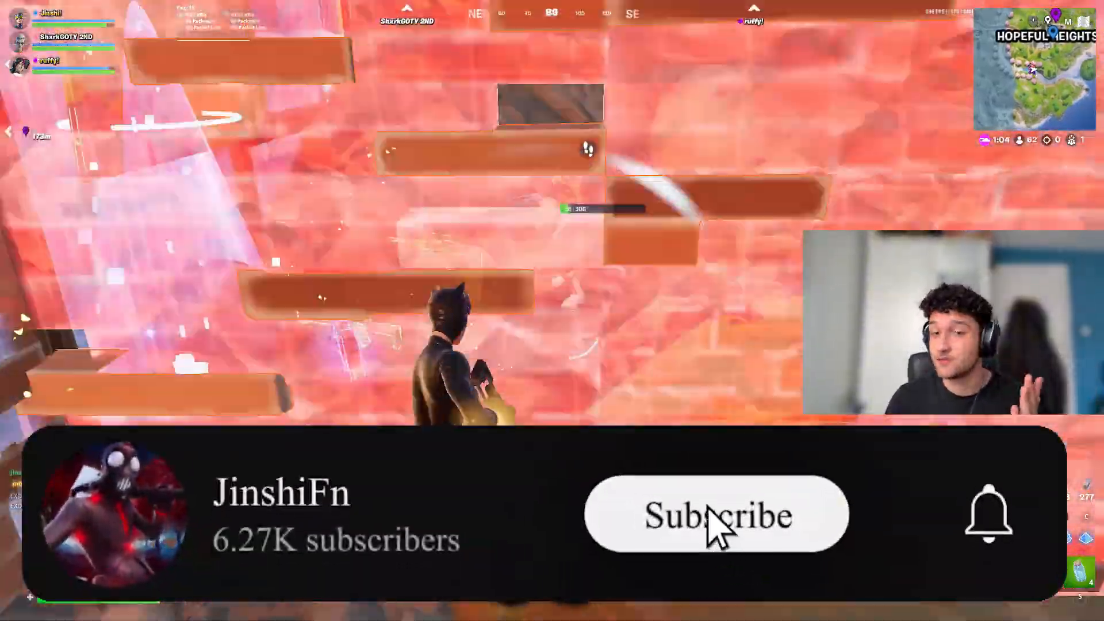
# - Search 'cm' and launch Command Prompt as administrator
pyautogui.click(716, 512)
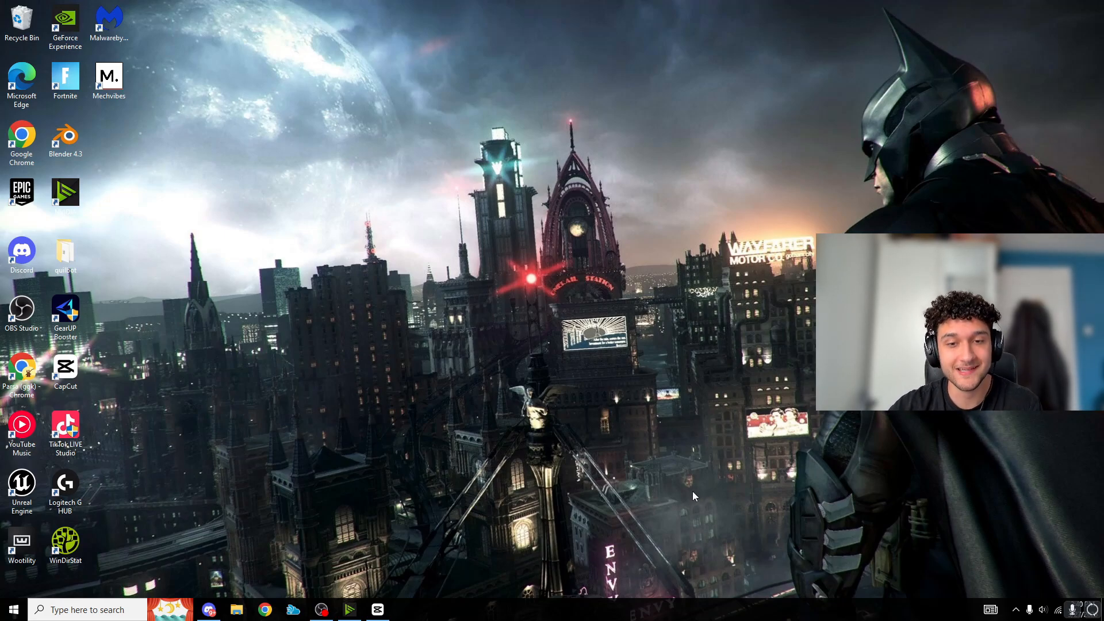
pyautogui.moveTo(615, 456)
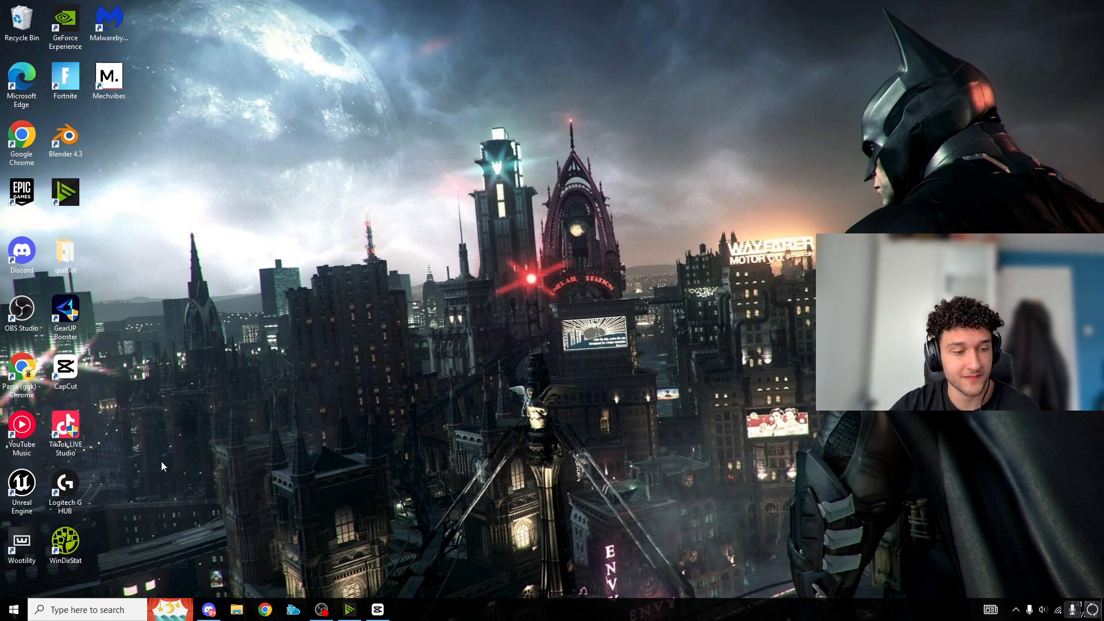
pyautogui.write('cm')
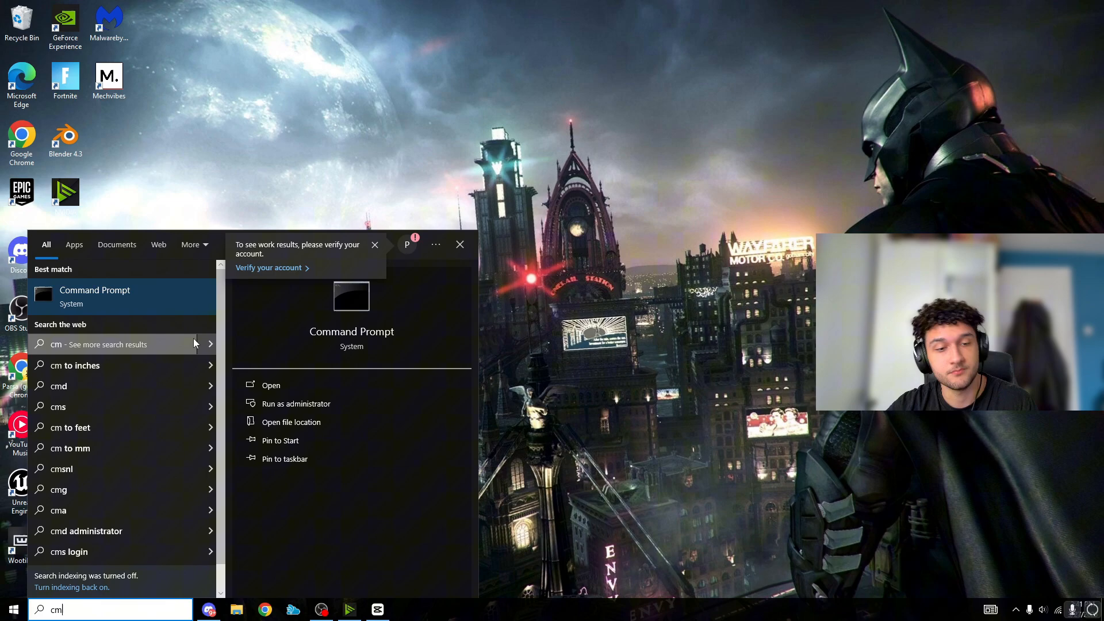
pyautogui.moveTo(286, 404)
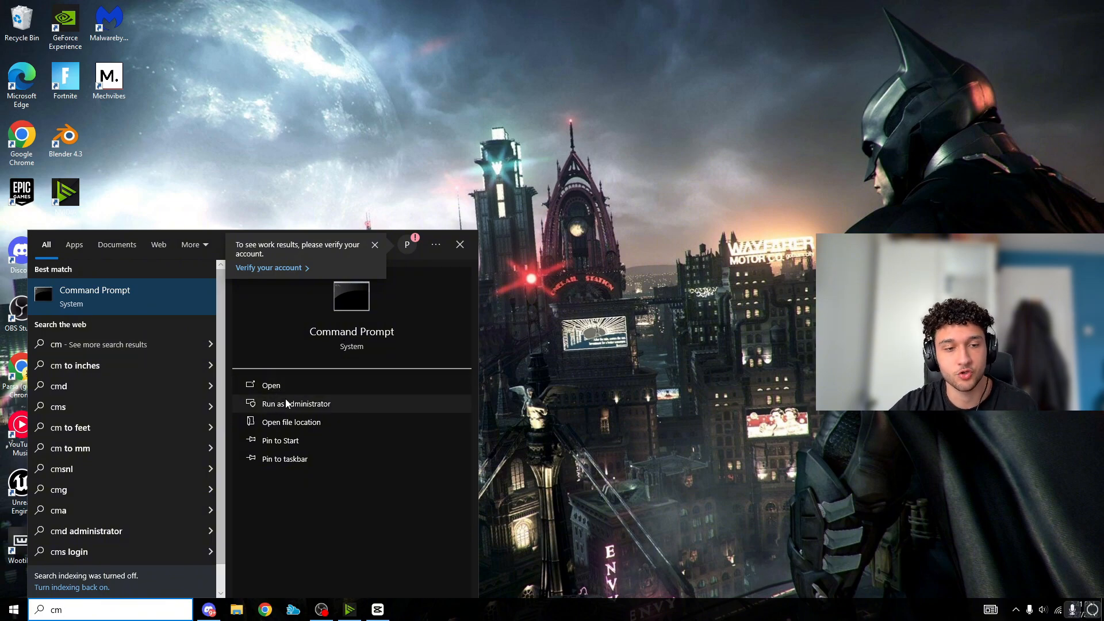
pyautogui.click(294, 404)
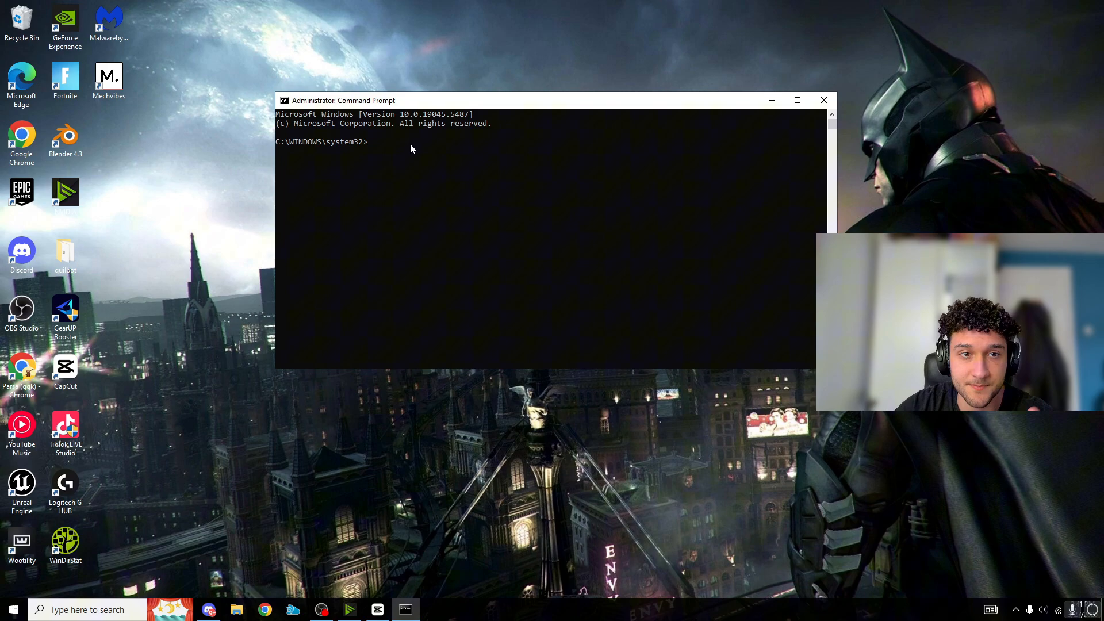
pyautogui.moveTo(375, 39)
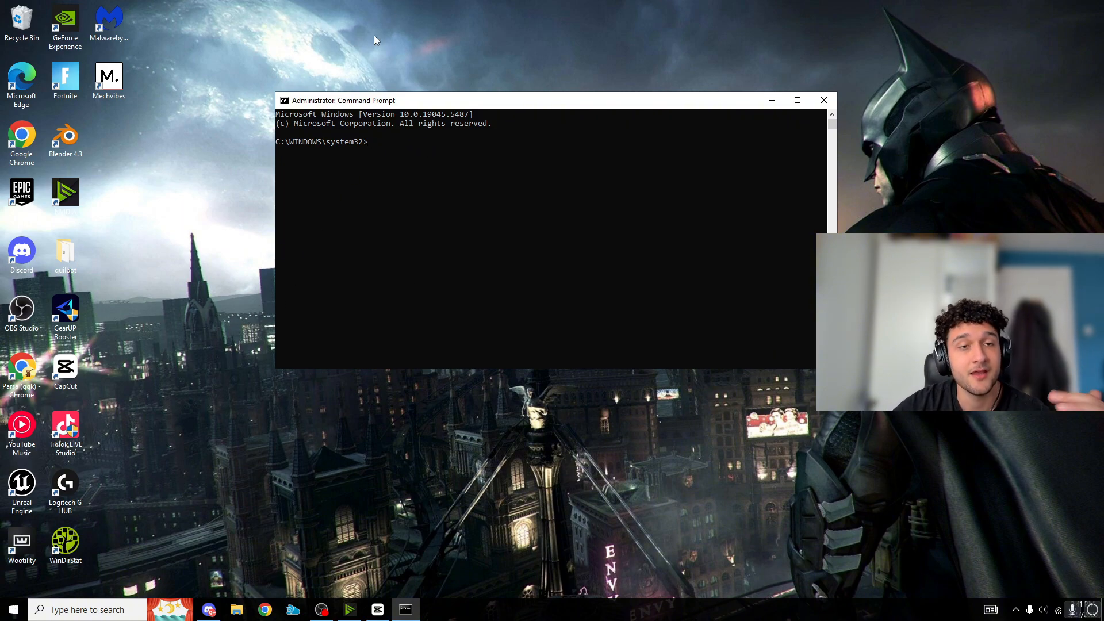
pyautogui.moveTo(276, 511)
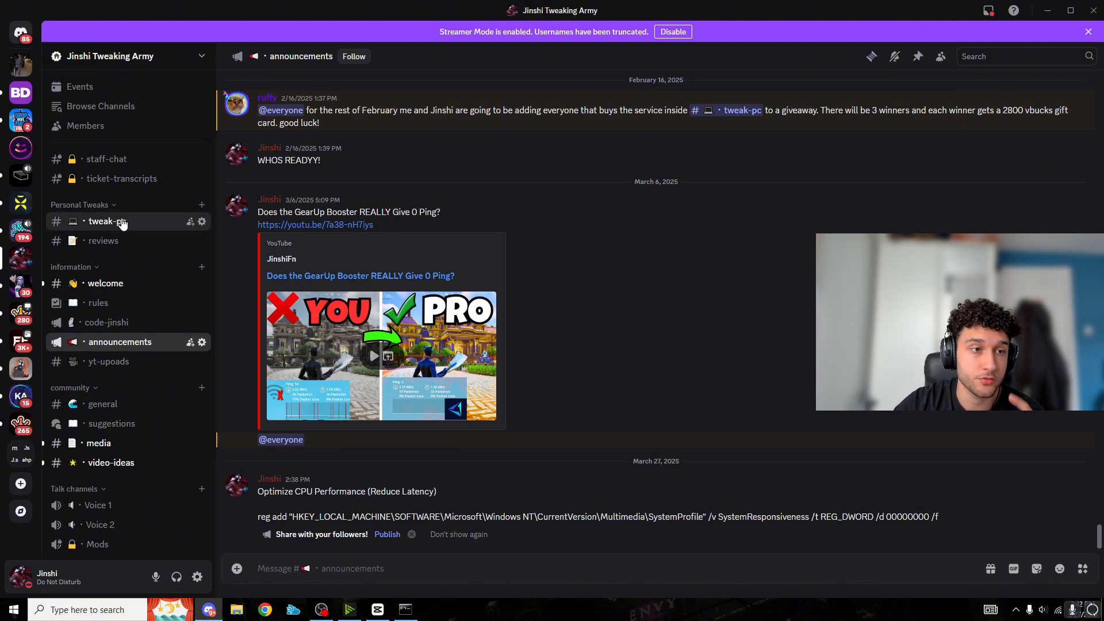
# - View the tweak-pc channel in Discord, then minimise Discord
pyautogui.click(108, 220)
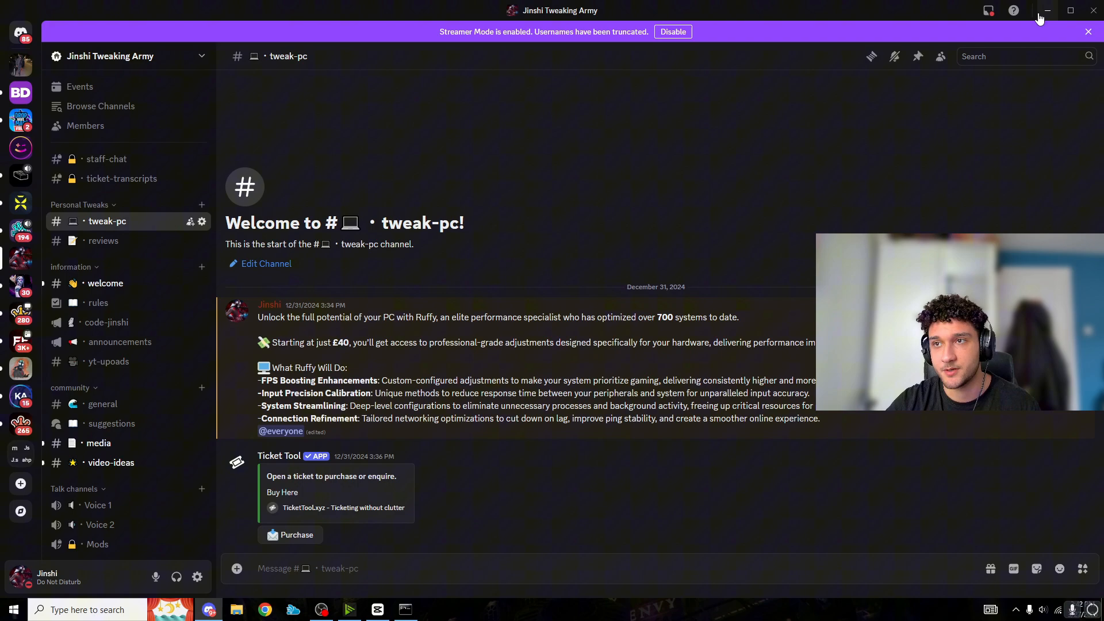
pyautogui.click(1046, 10)
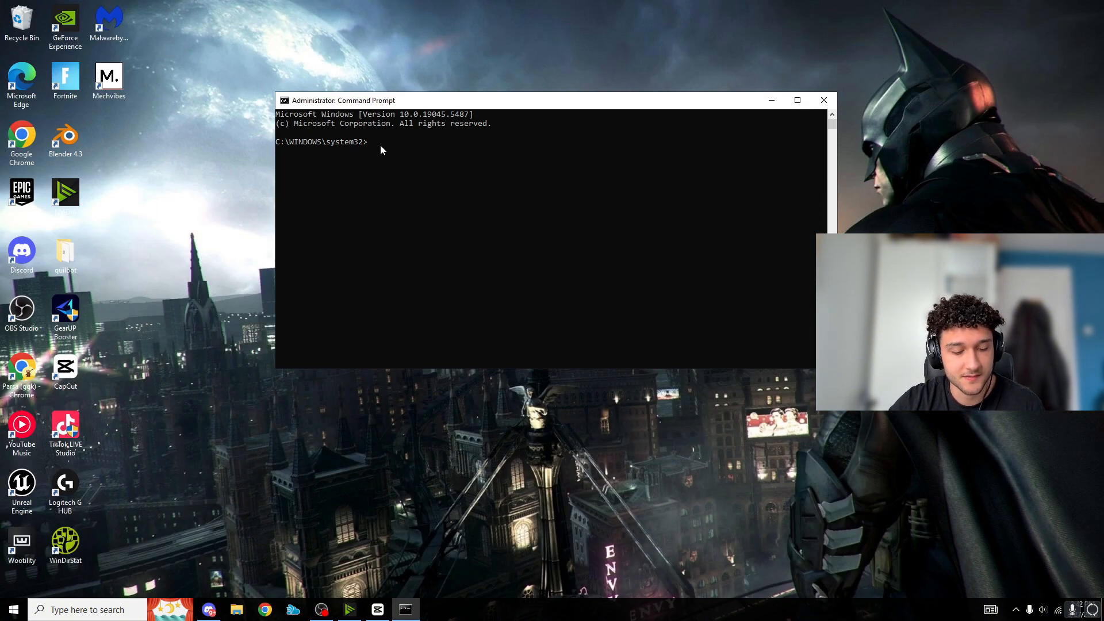
# - Run reg add setting Multimedia SystemResponsiveness to 0, then minimise Command Prompt
pyautogui.write('reg add "HKEY_LOCAL_MACHINE\\SOFTWARE\\Microsoft\\Windows NT\\CurrentVersion\\Multimedia\\SystemProfile" /v SystemResponsiveness /t REG_DWORD /d 00000000 /f')
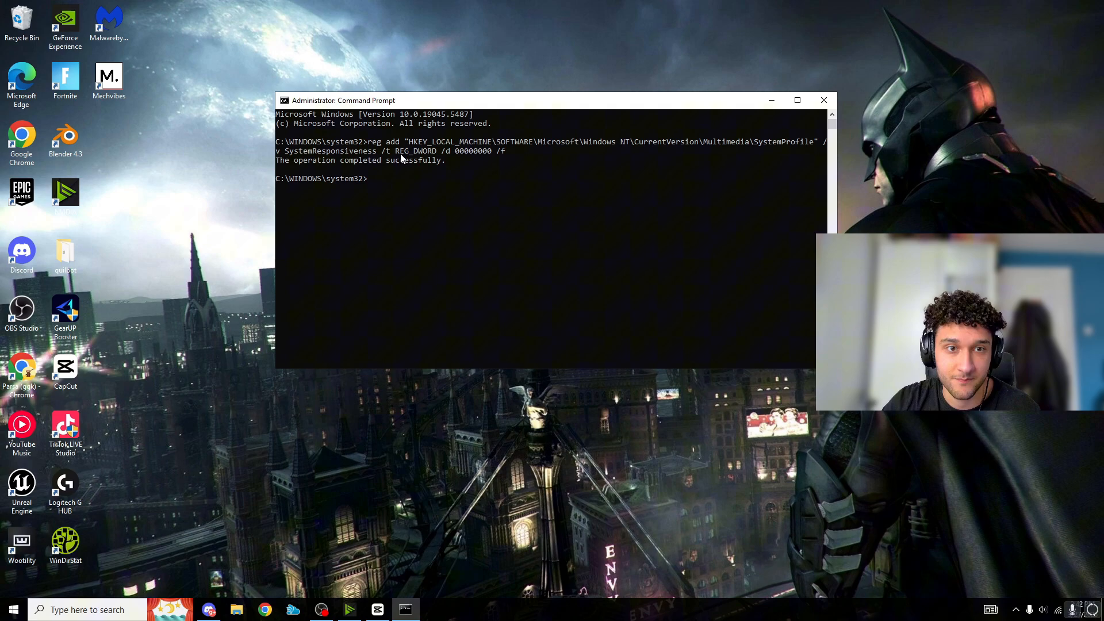
pyautogui.moveTo(423, 235)
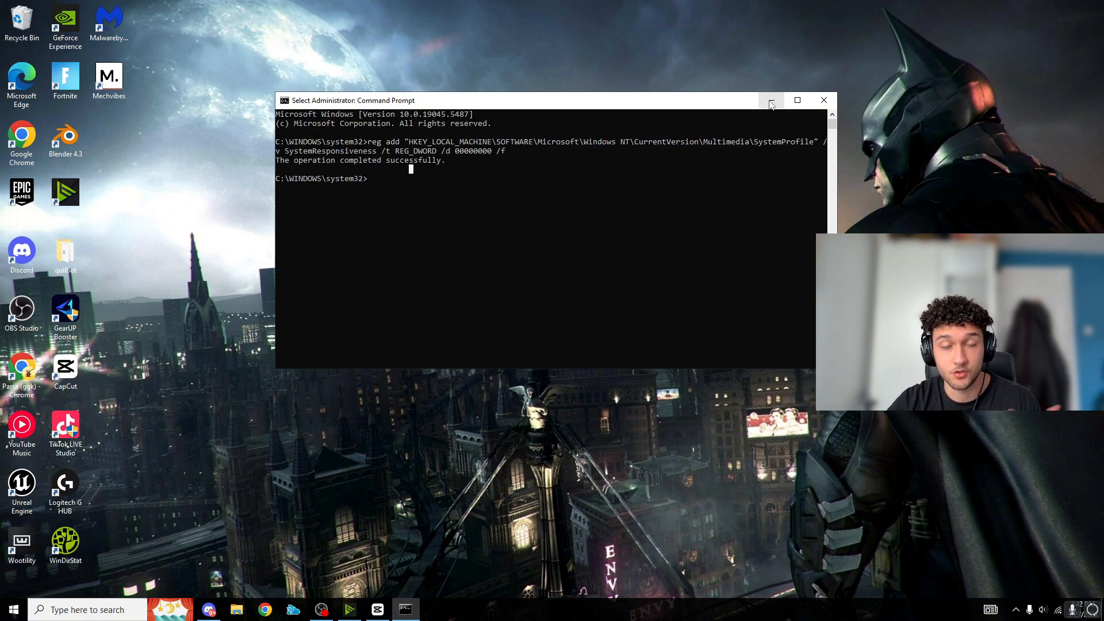
pyautogui.moveTo(769, 103)
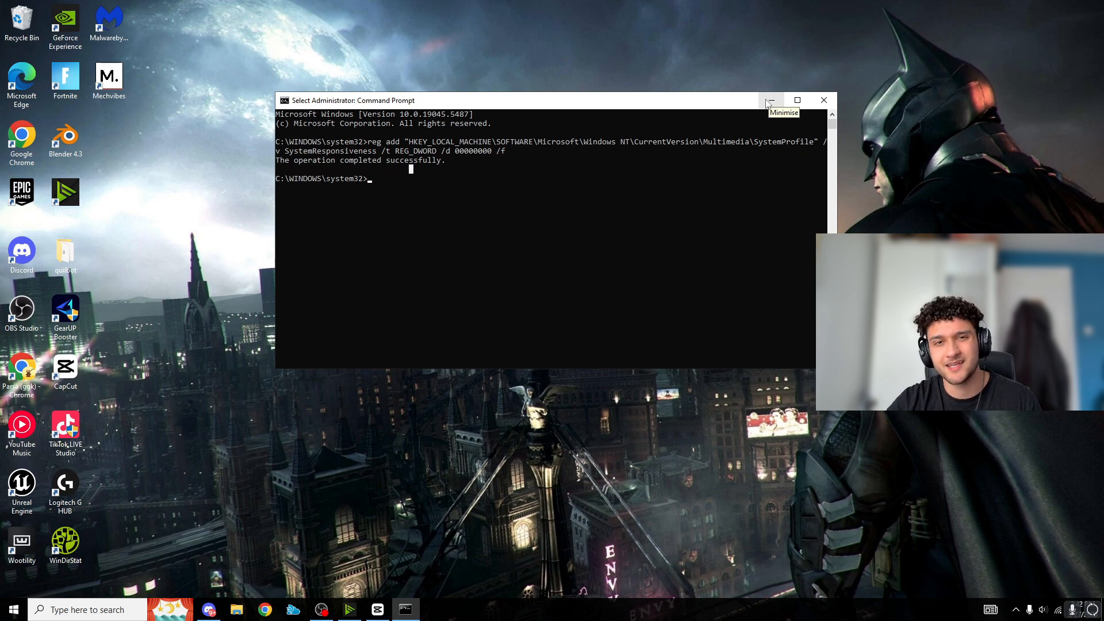
pyautogui.click(768, 100)
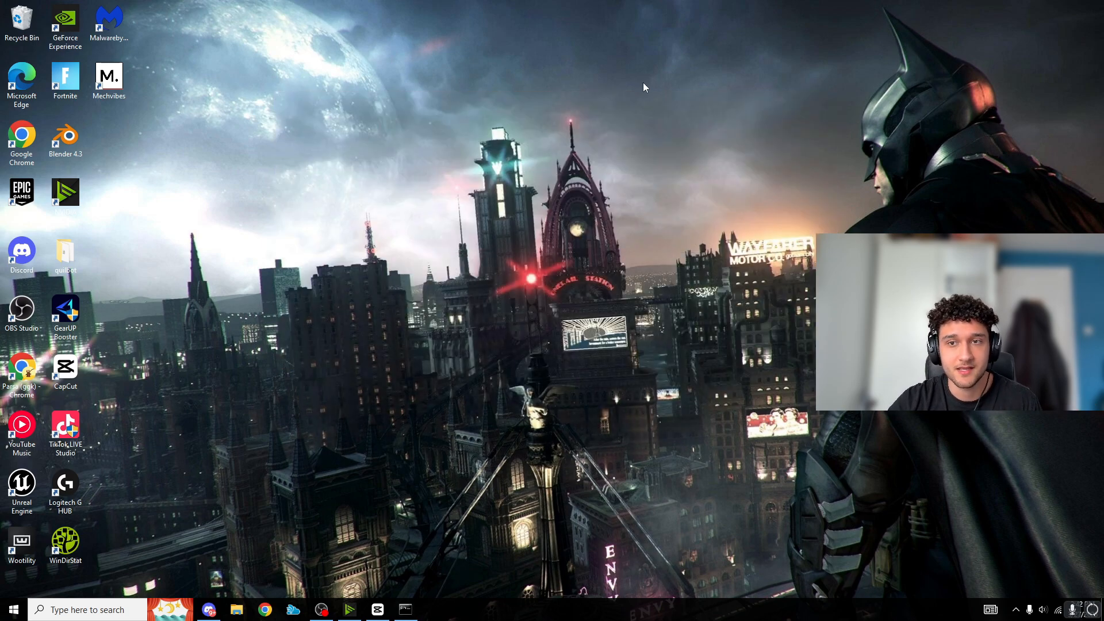
pyautogui.moveTo(485, 414)
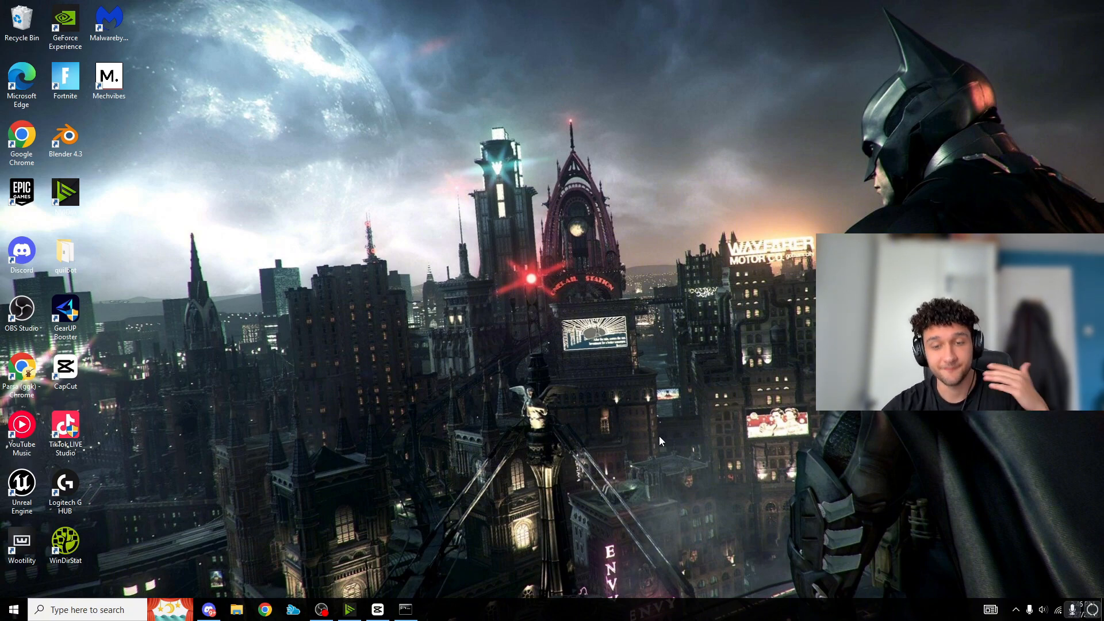
# - Open NVIDIA Control Panel from the desktop to Display > Adjust desktop size and position
pyautogui.rightClick(659, 441)
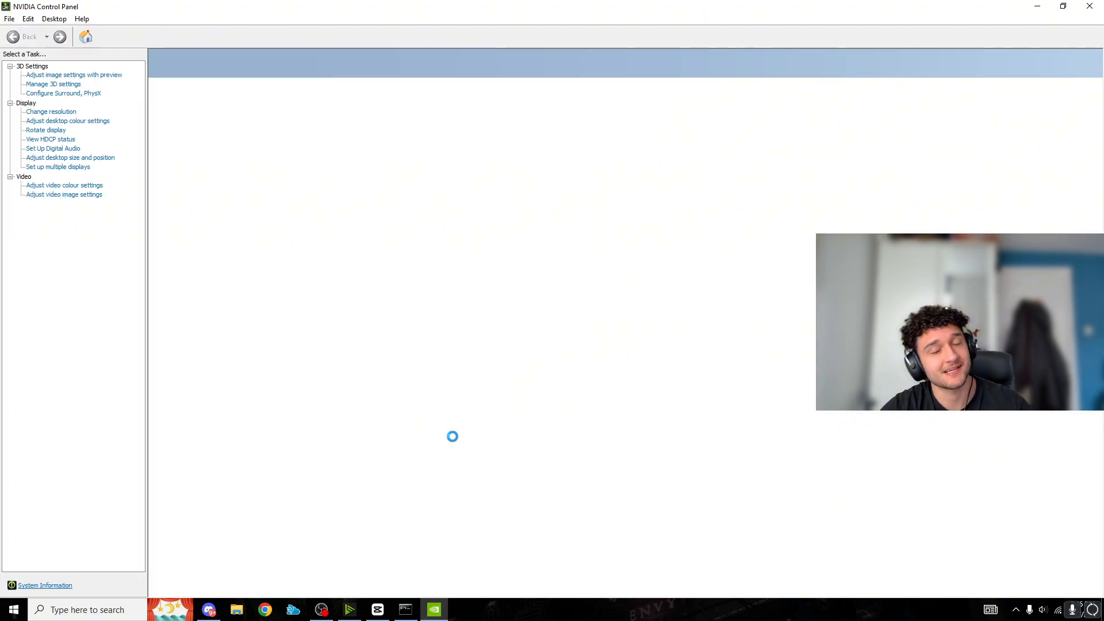
pyautogui.click(69, 157)
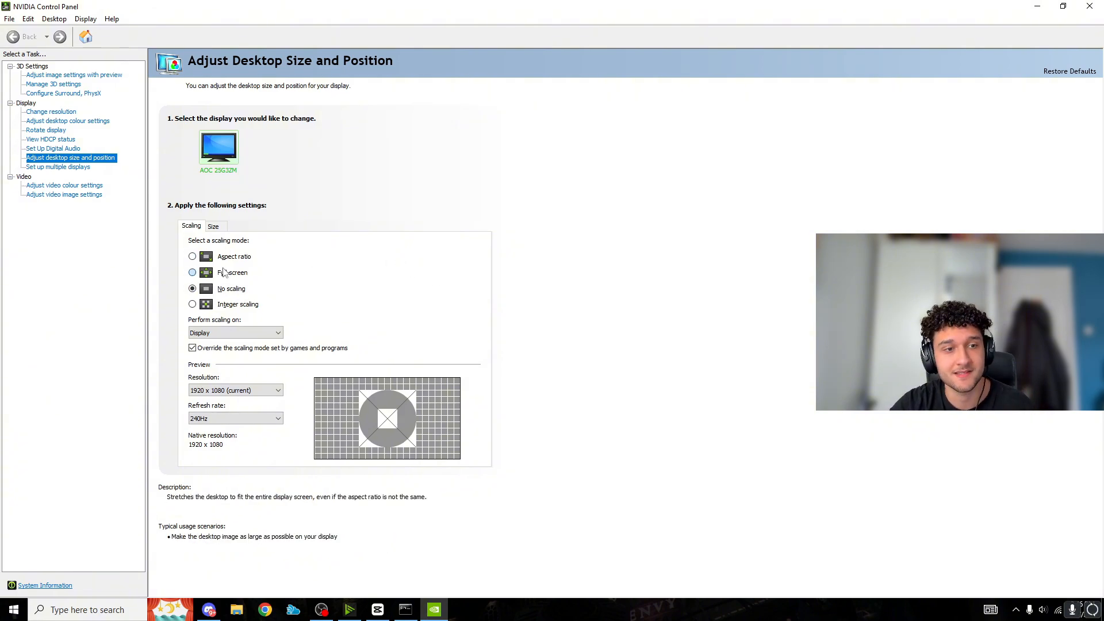
pyautogui.moveTo(325, 291)
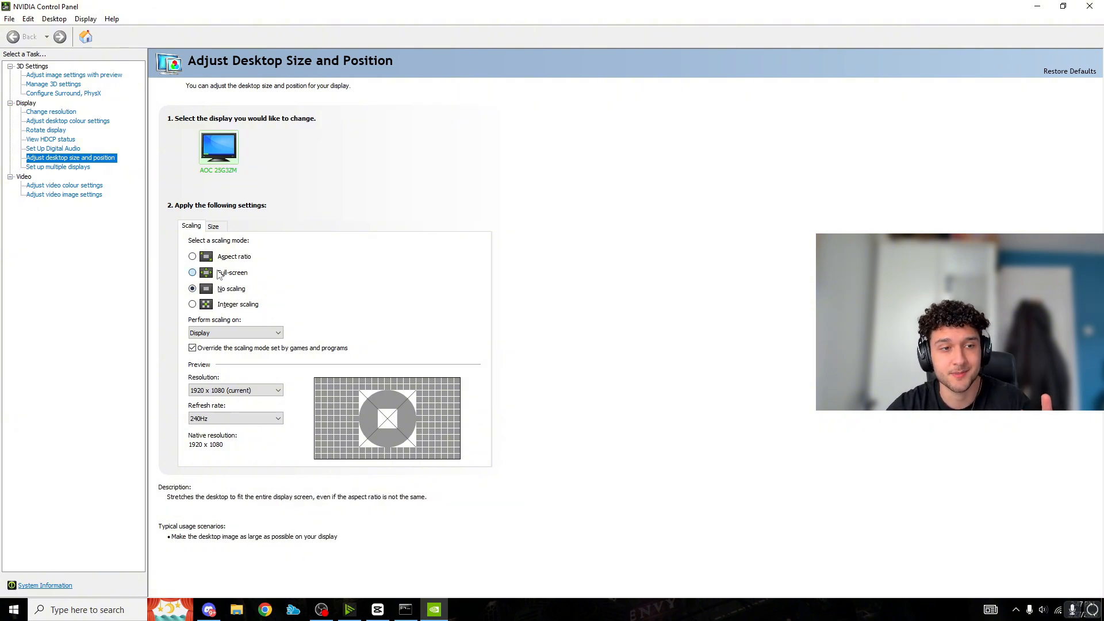
pyautogui.click(192, 256)
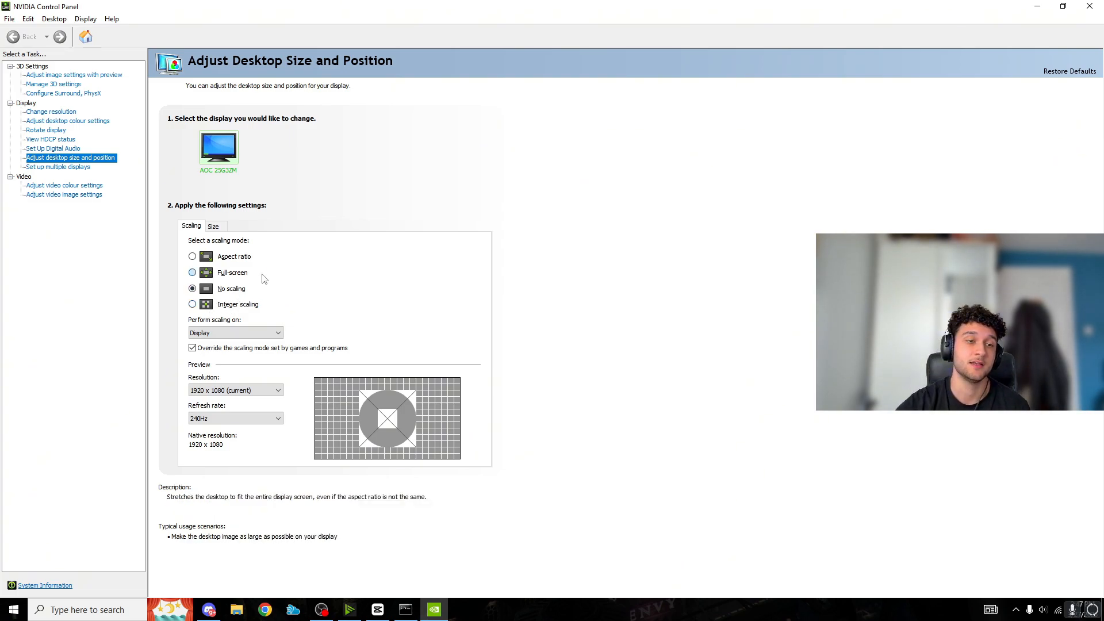
# - Try Full-screen scaling, then return the scaling mode to No scaling
pyautogui.click(192, 273)
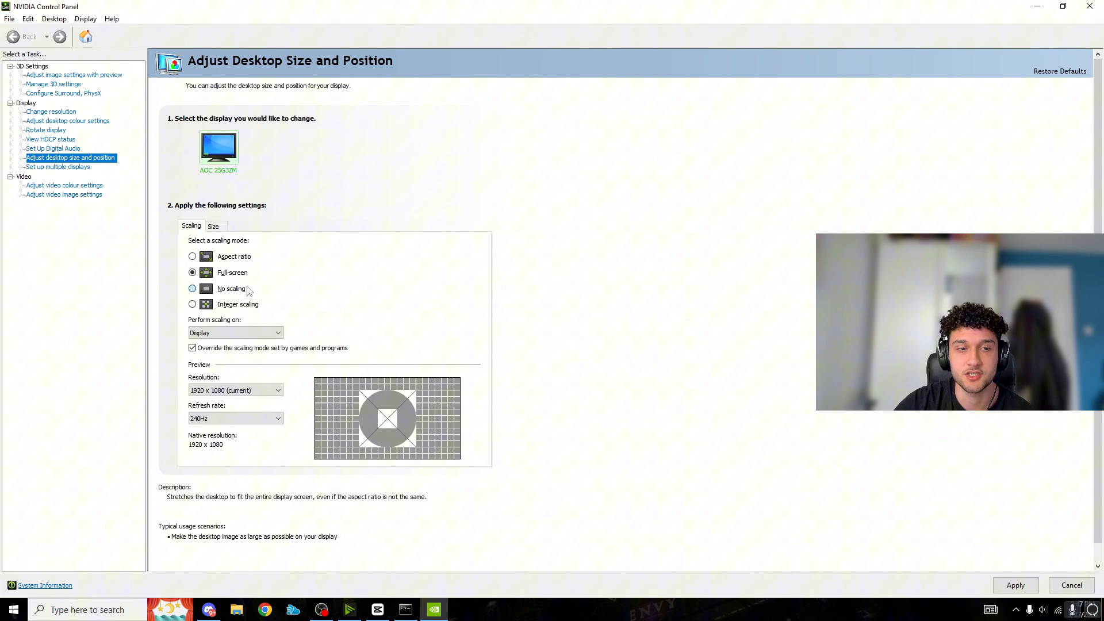
pyautogui.click(192, 288)
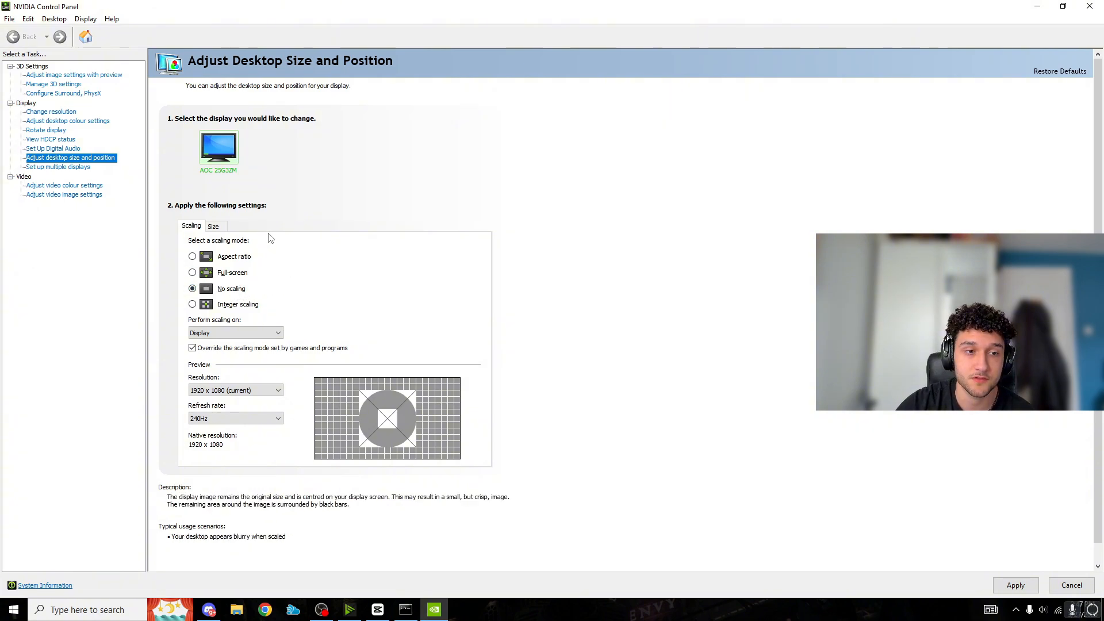
pyautogui.moveTo(392, 341)
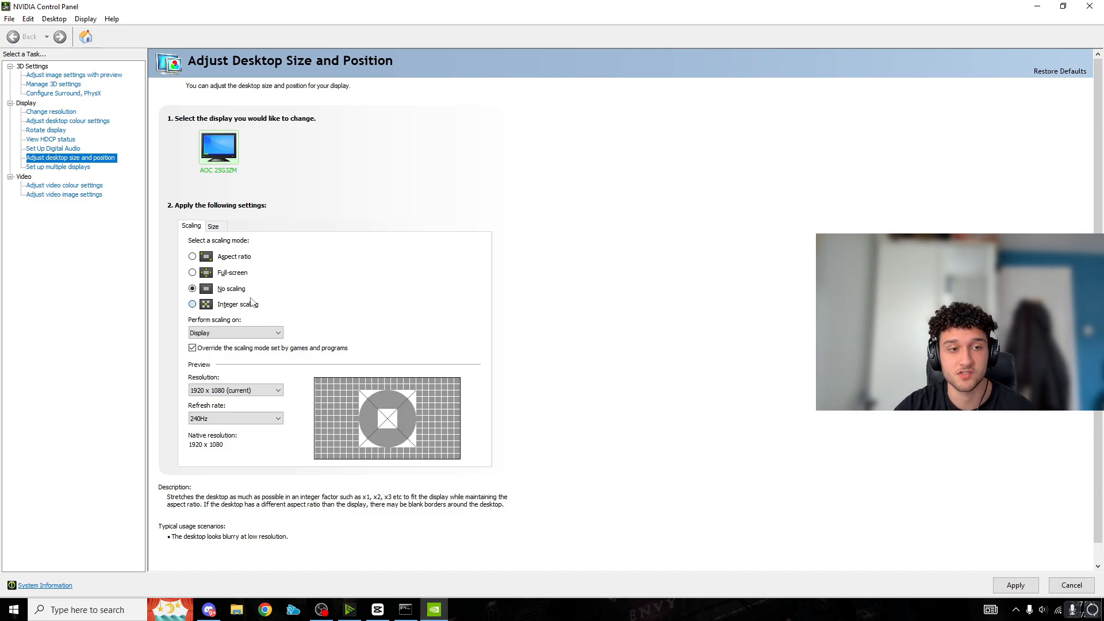
pyautogui.click(191, 288)
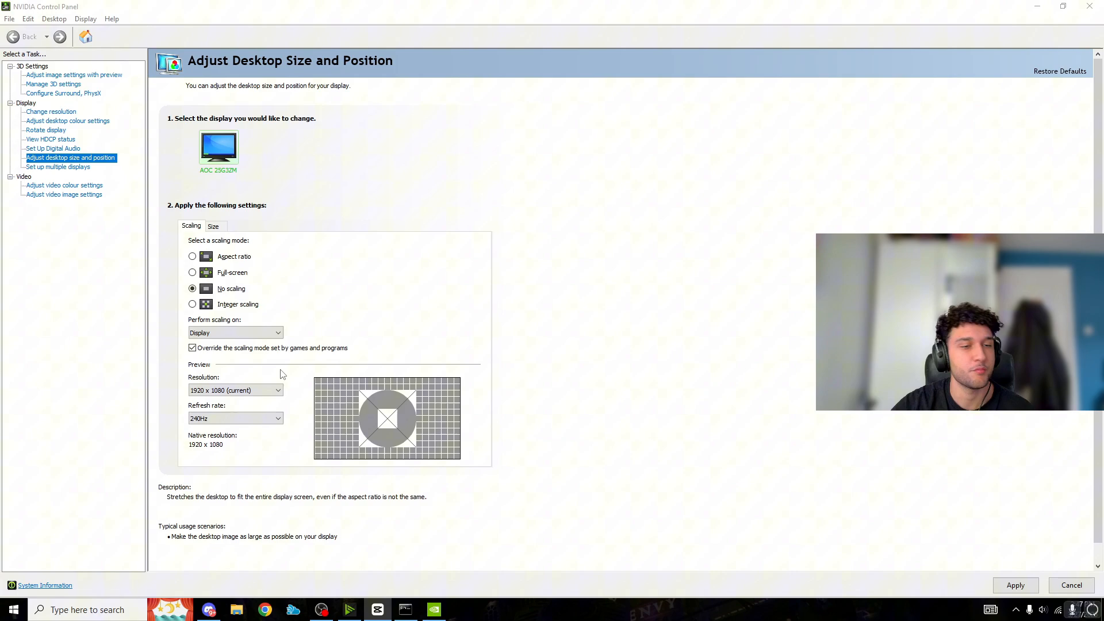
pyautogui.click(192, 288)
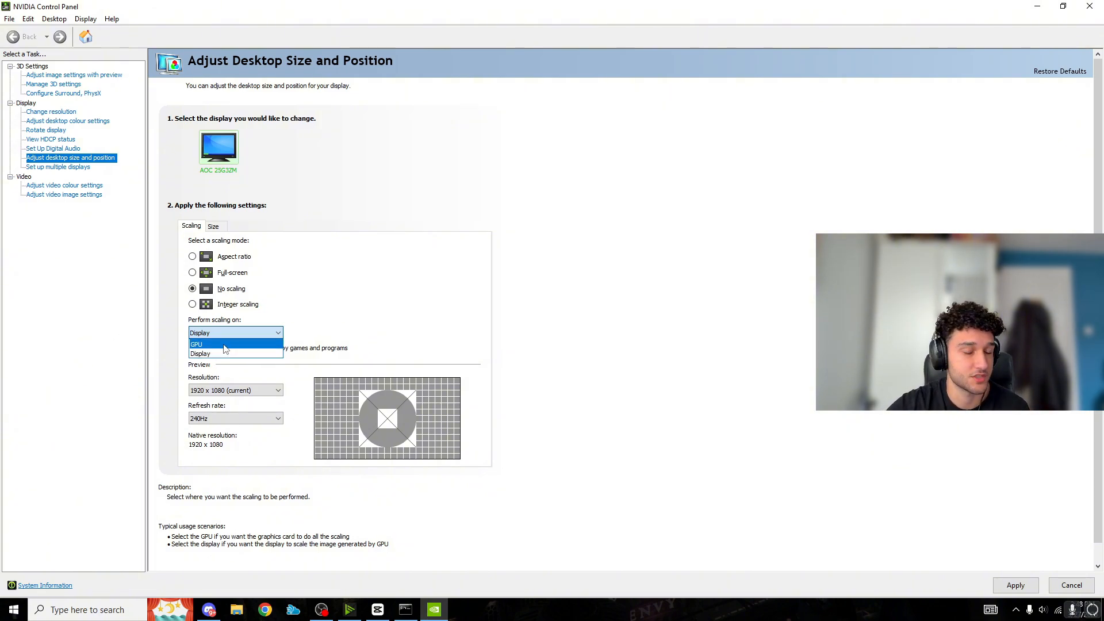
# - Keep scaling performed on Display at 240Hz, then leave the page
pyautogui.click(201, 353)
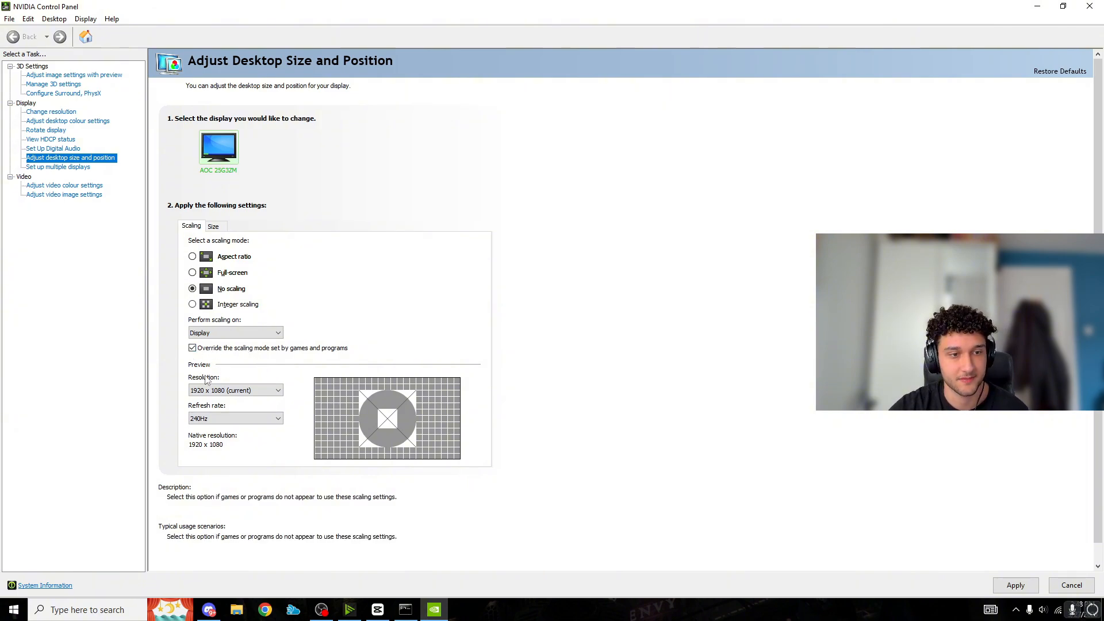
pyautogui.click(235, 418)
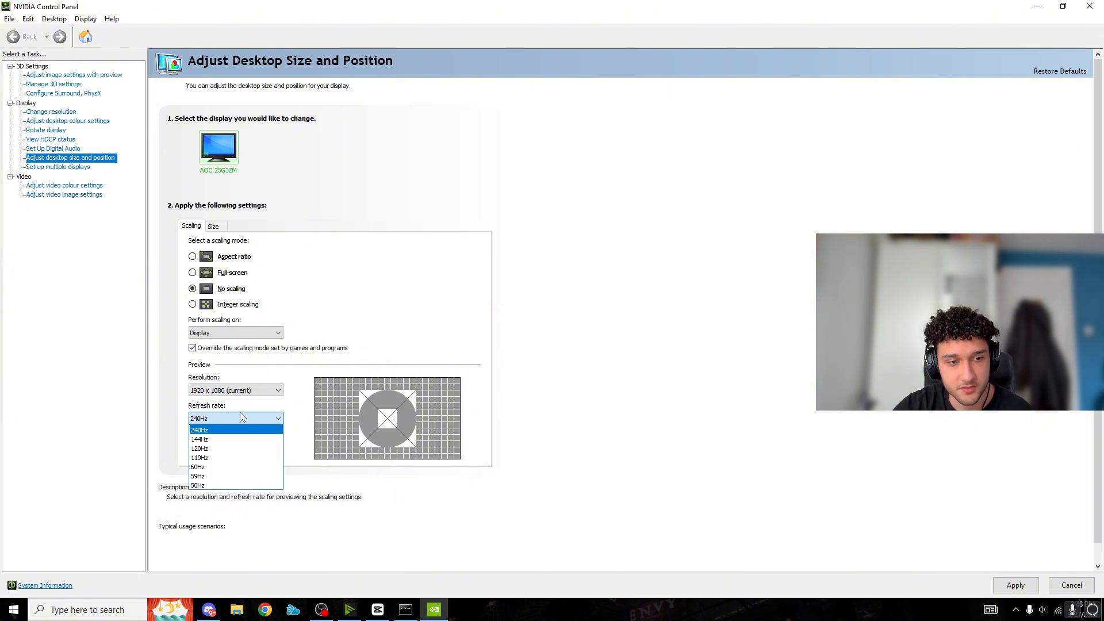
pyautogui.click(199, 430)
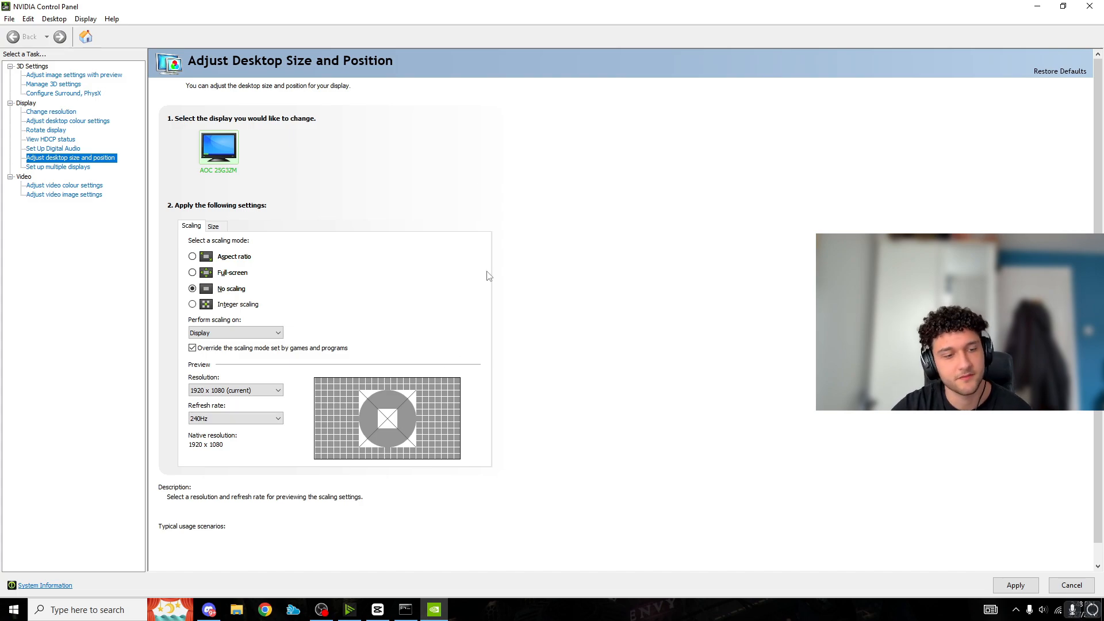
pyautogui.click(1014, 585)
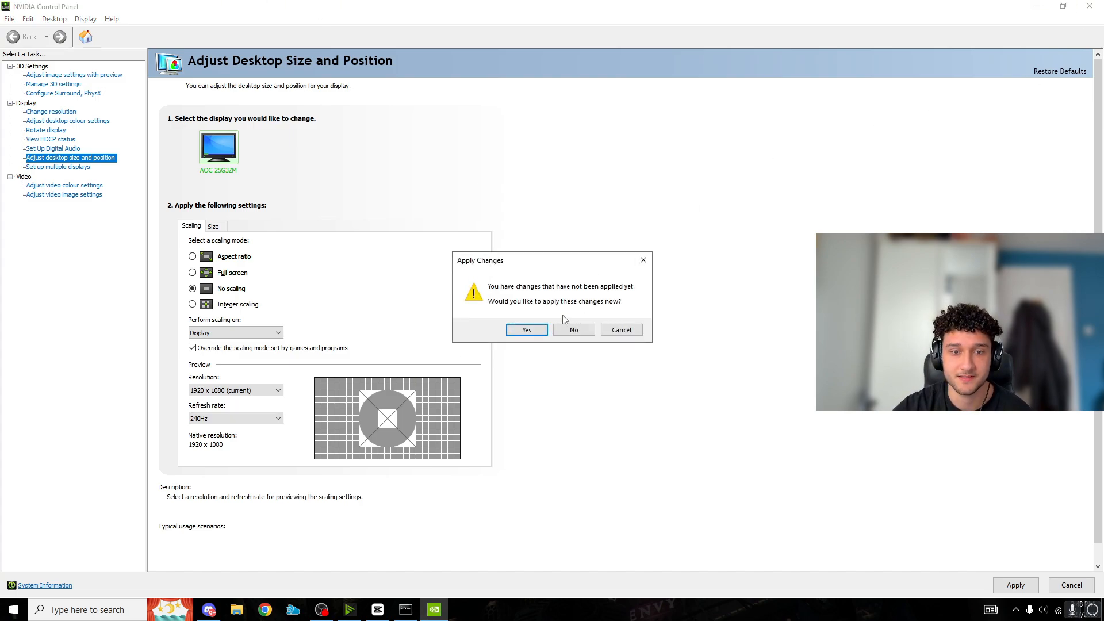
# - Answer the apply-changes prompt, then drag the GearUP Booster icon to the top centre
pyautogui.click(526, 330)
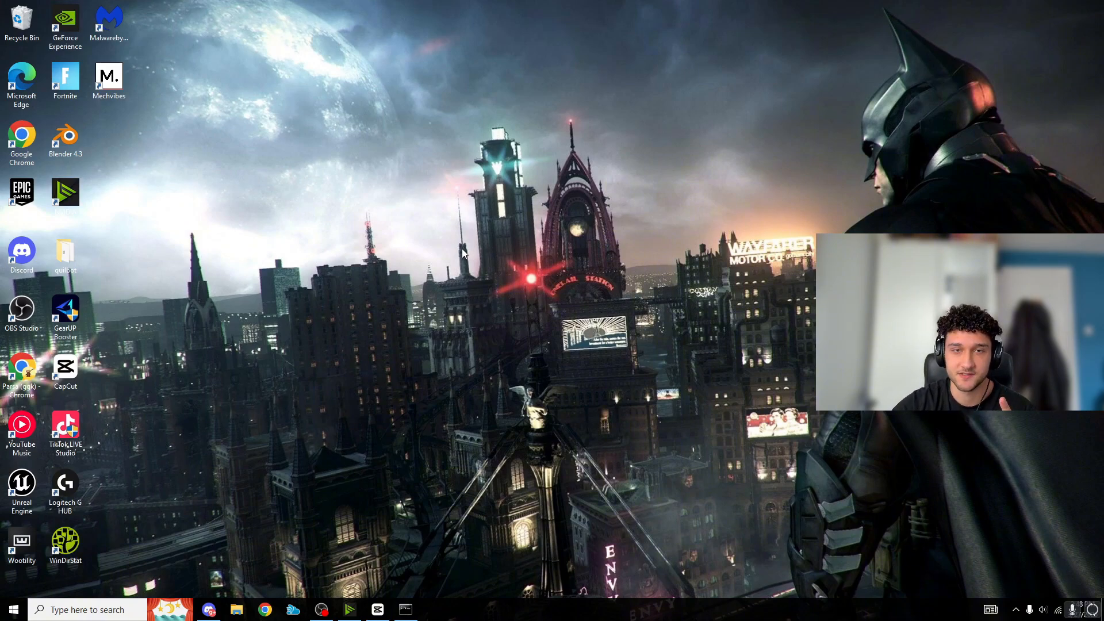
pyautogui.moveTo(127, 324)
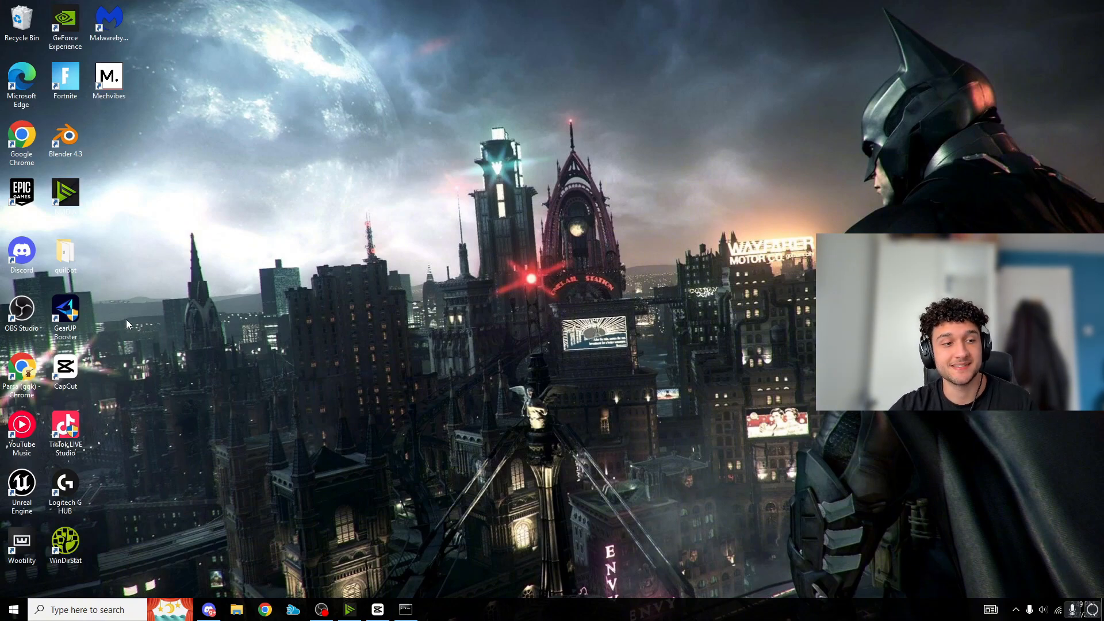
pyautogui.moveTo(65, 316); pyautogui.dragTo(371, 138)
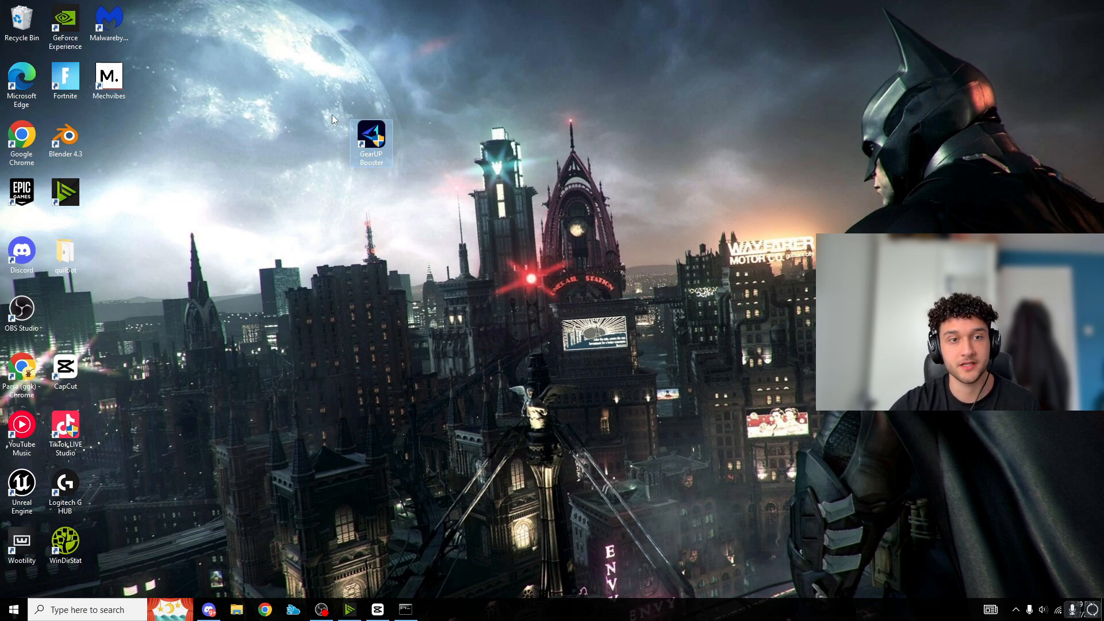
pyautogui.moveTo(525, 196)
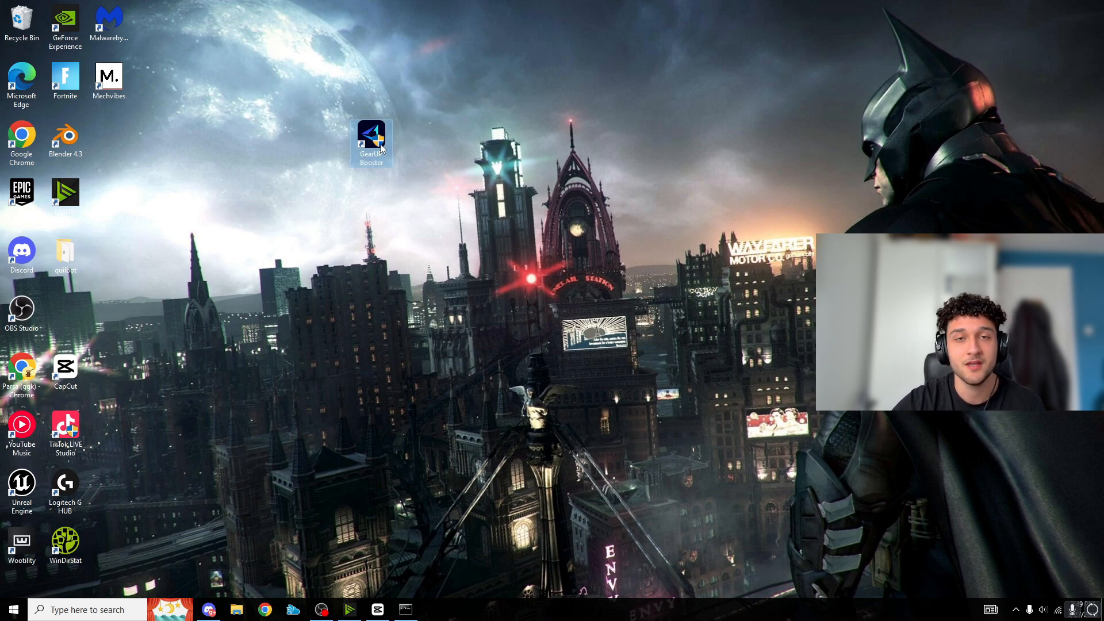
pyautogui.moveTo(371, 141)
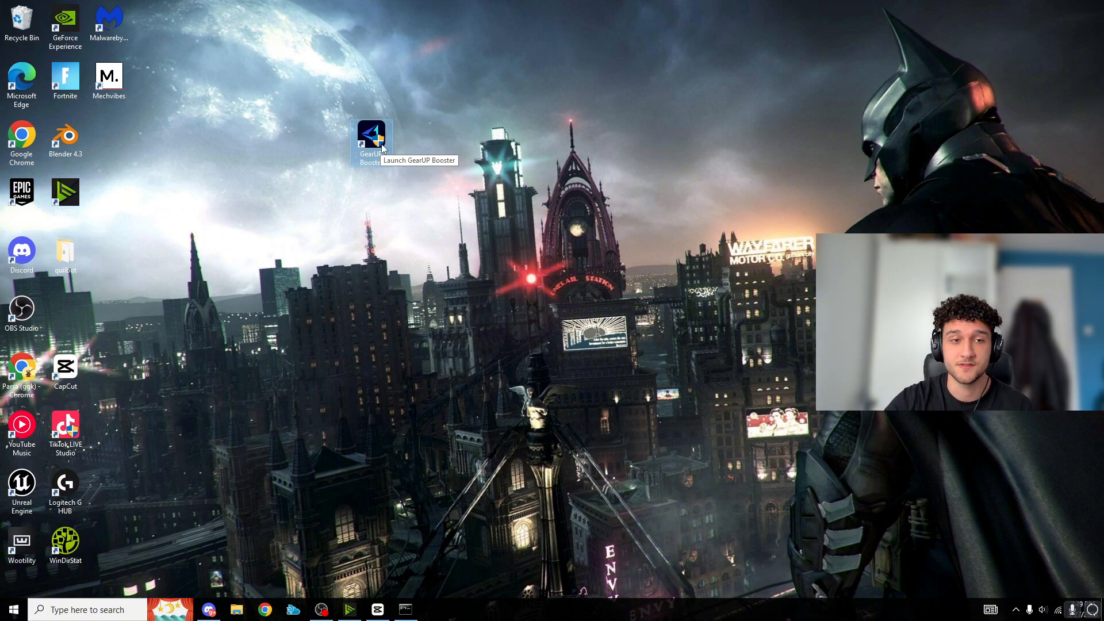
pyautogui.moveTo(656, 178)
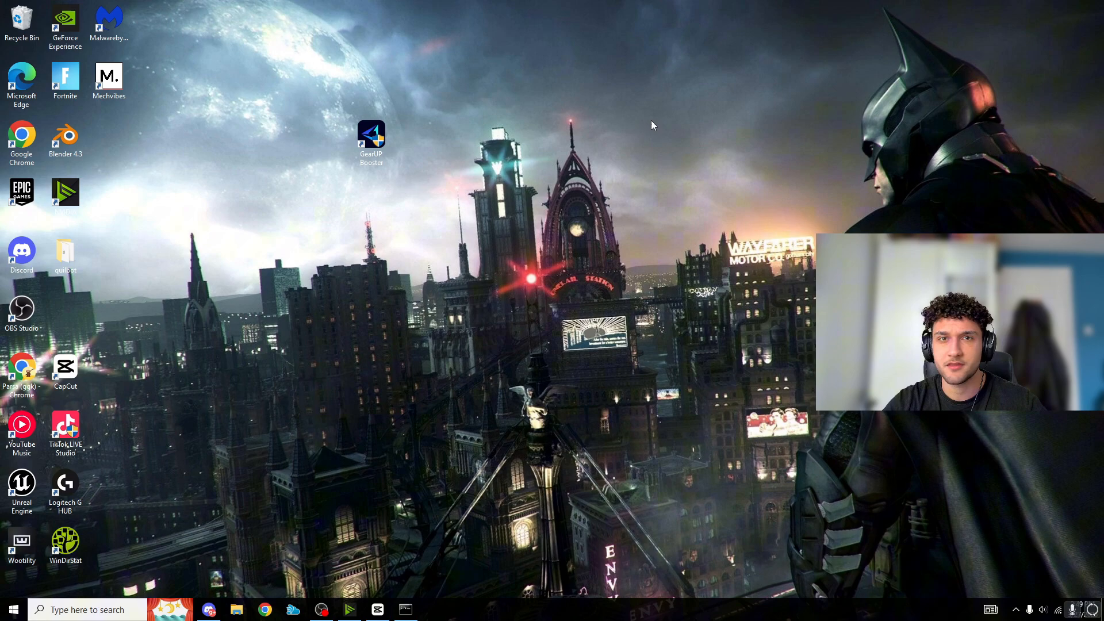
pyautogui.doubleClick(371, 134)
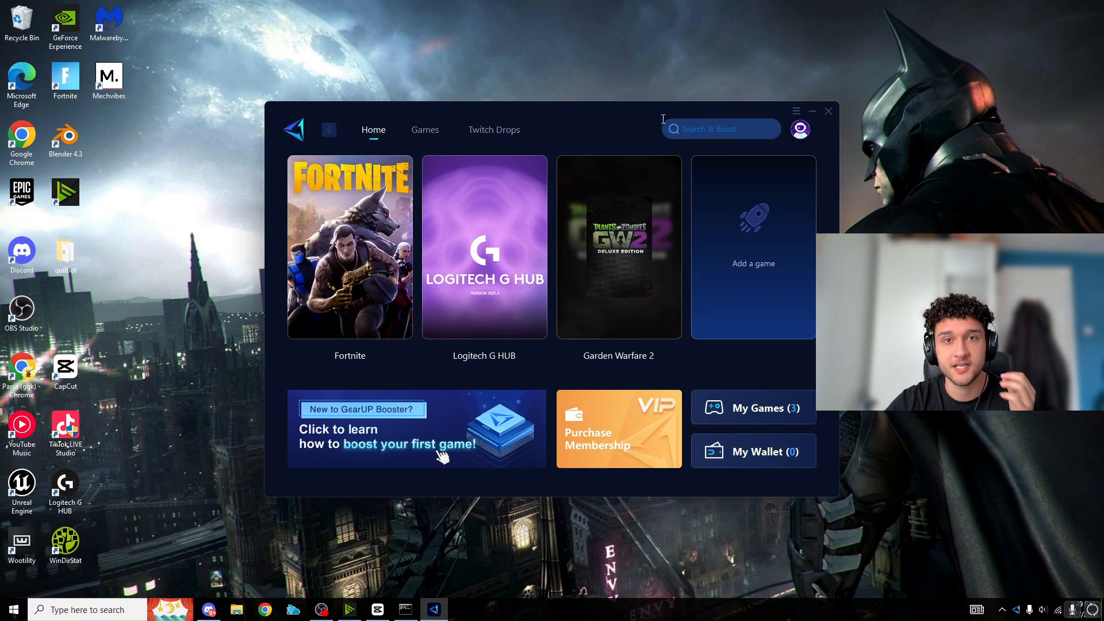
pyautogui.click(799, 129)
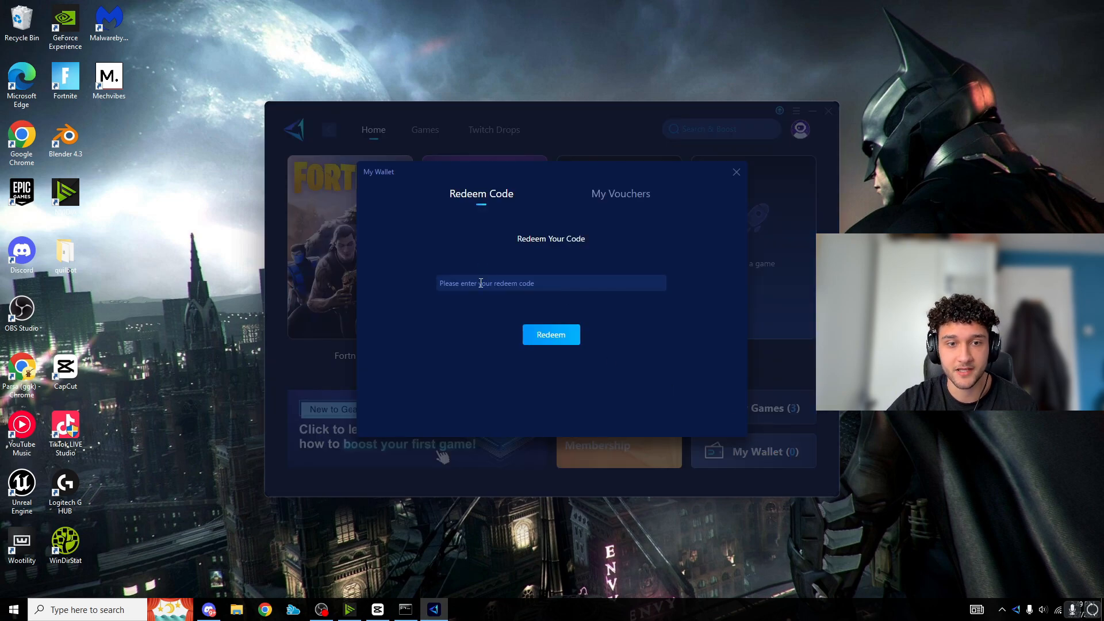
pyautogui.write('jinsh')
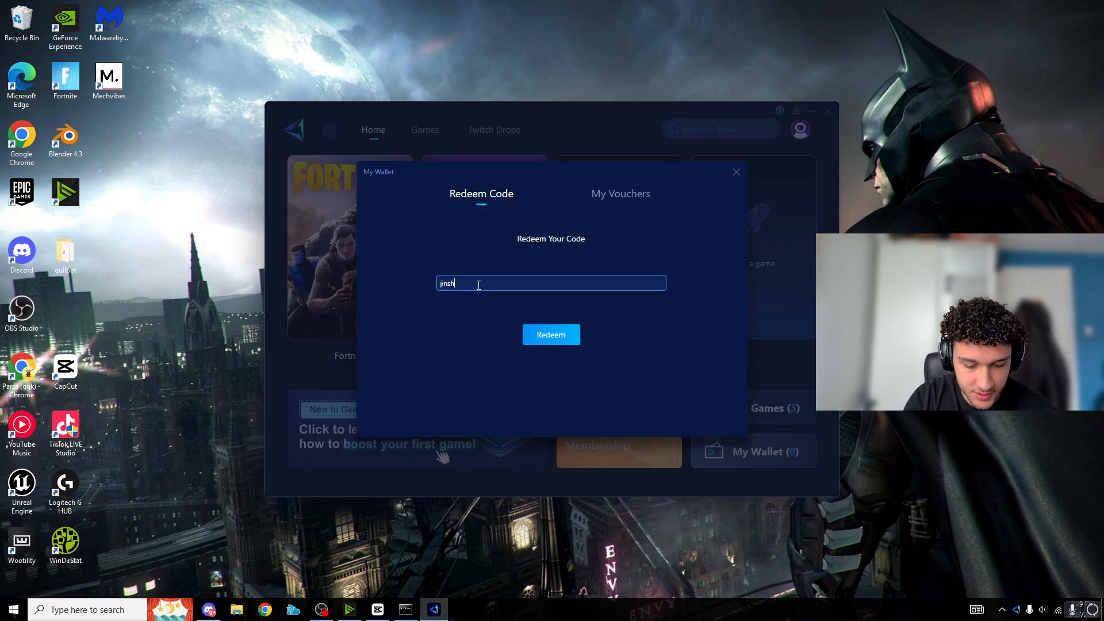
pyautogui.write('ifn')
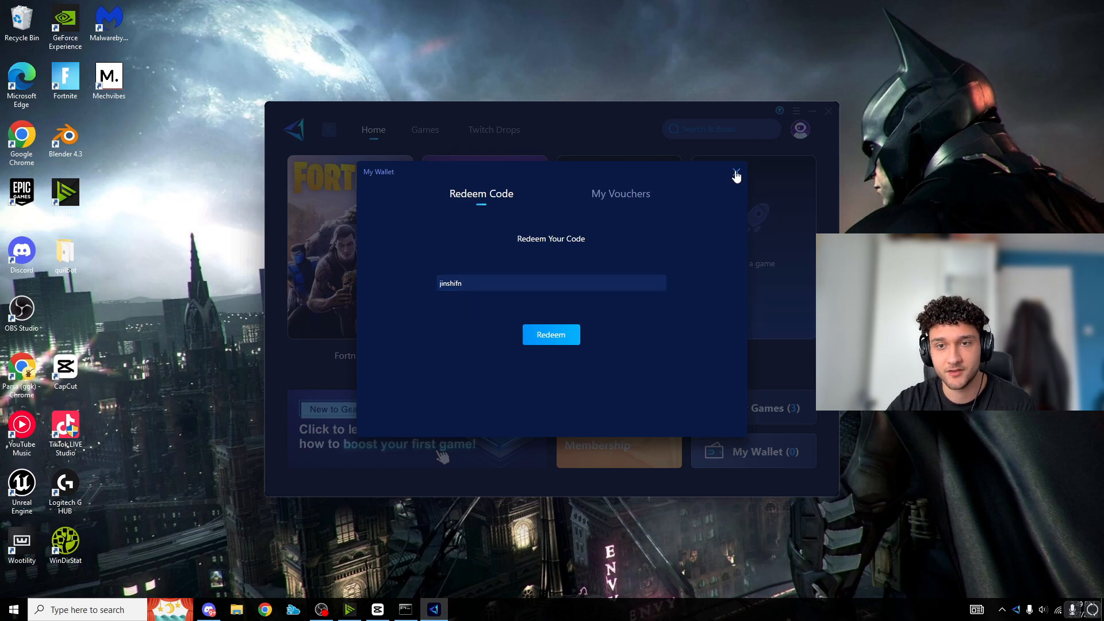
pyautogui.click(736, 175)
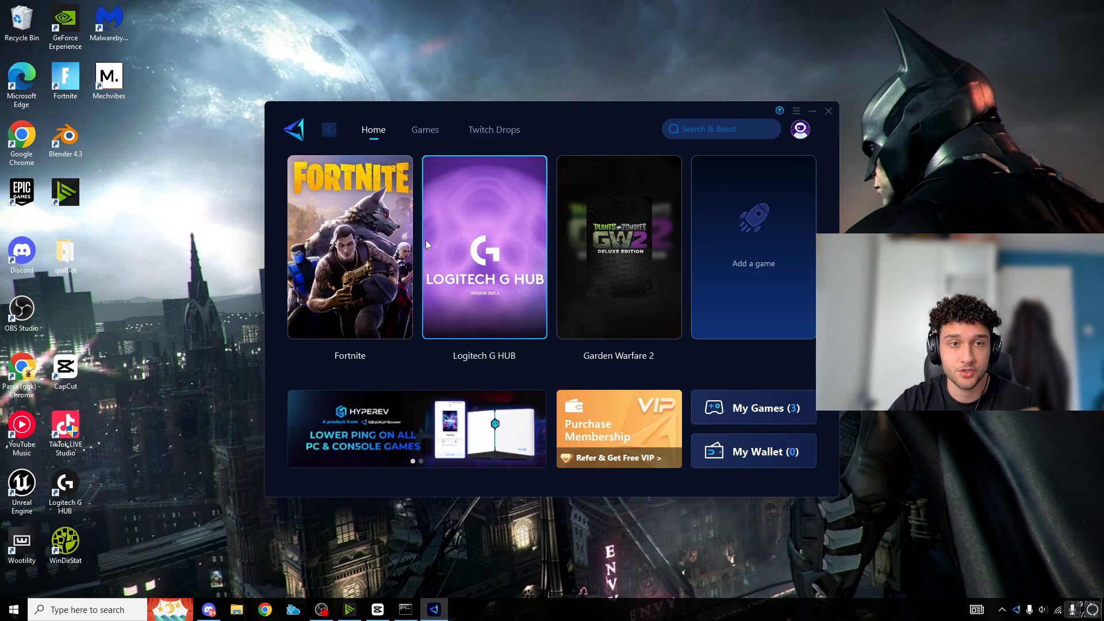
pyautogui.click(425, 129)
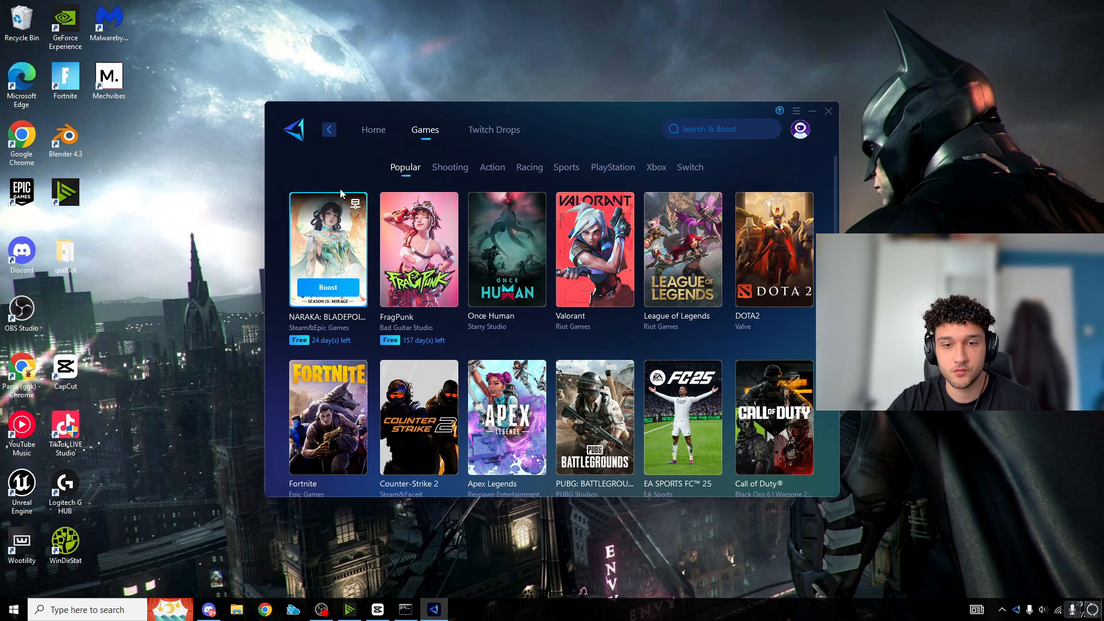
pyautogui.moveTo(594, 249)
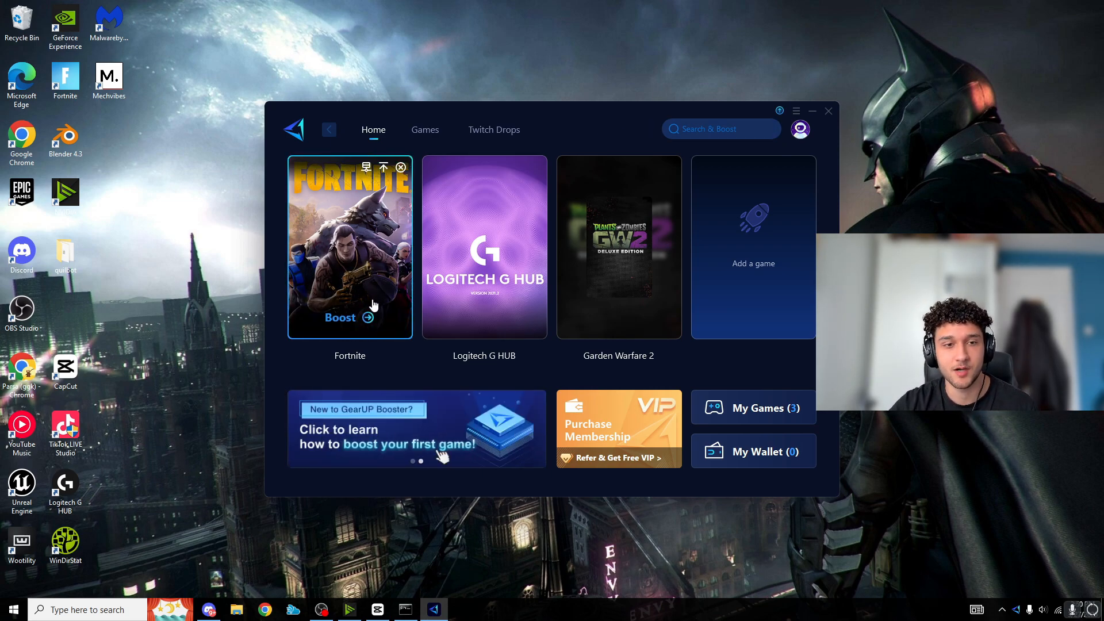
pyautogui.moveTo(364, 312)
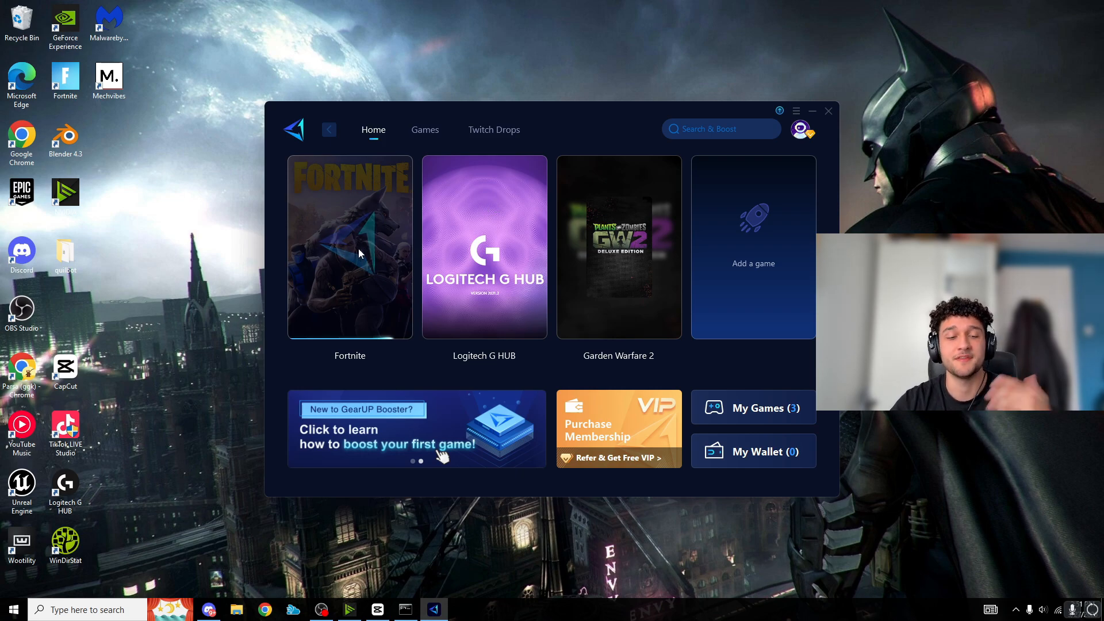
# - Boost Fortnite from its game card in GearUP Booster
pyautogui.click(351, 247)
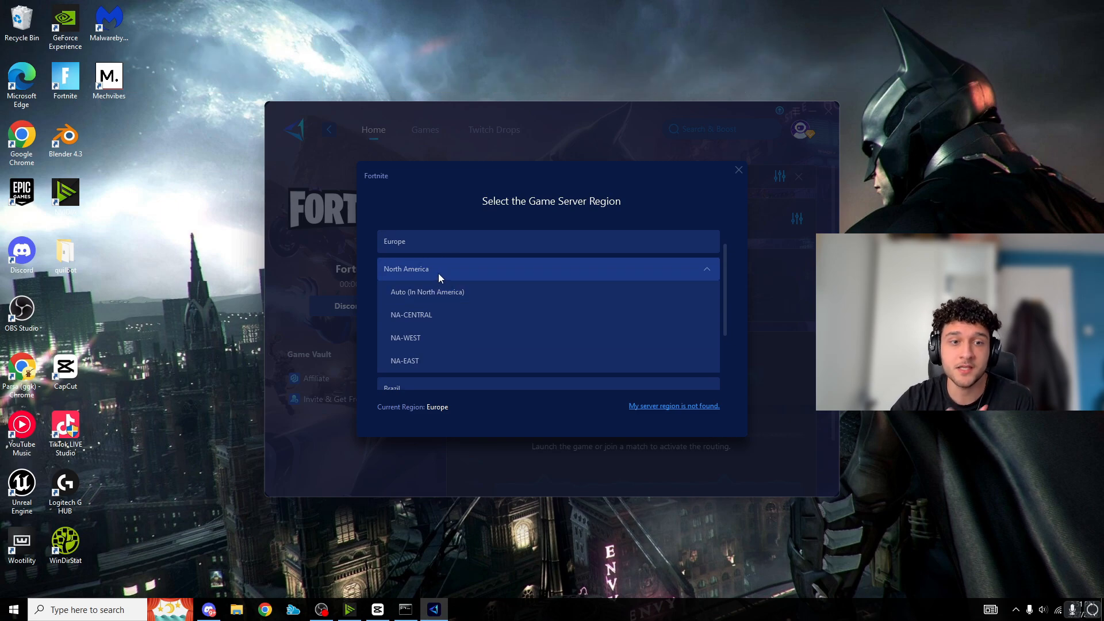
pyautogui.moveTo(461, 279)
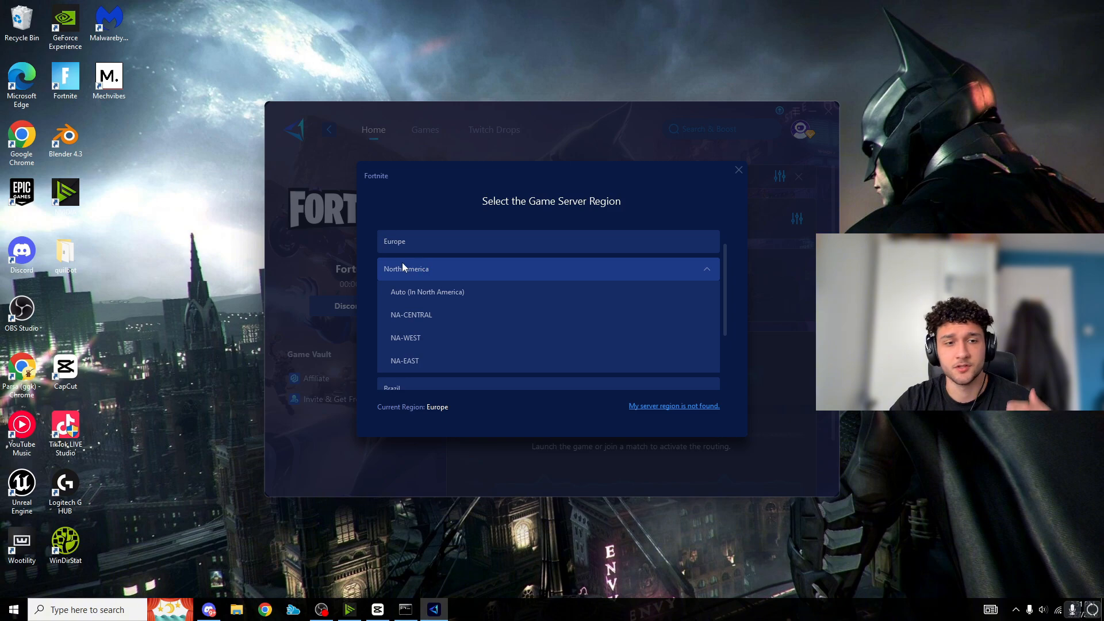
pyautogui.moveTo(473, 266)
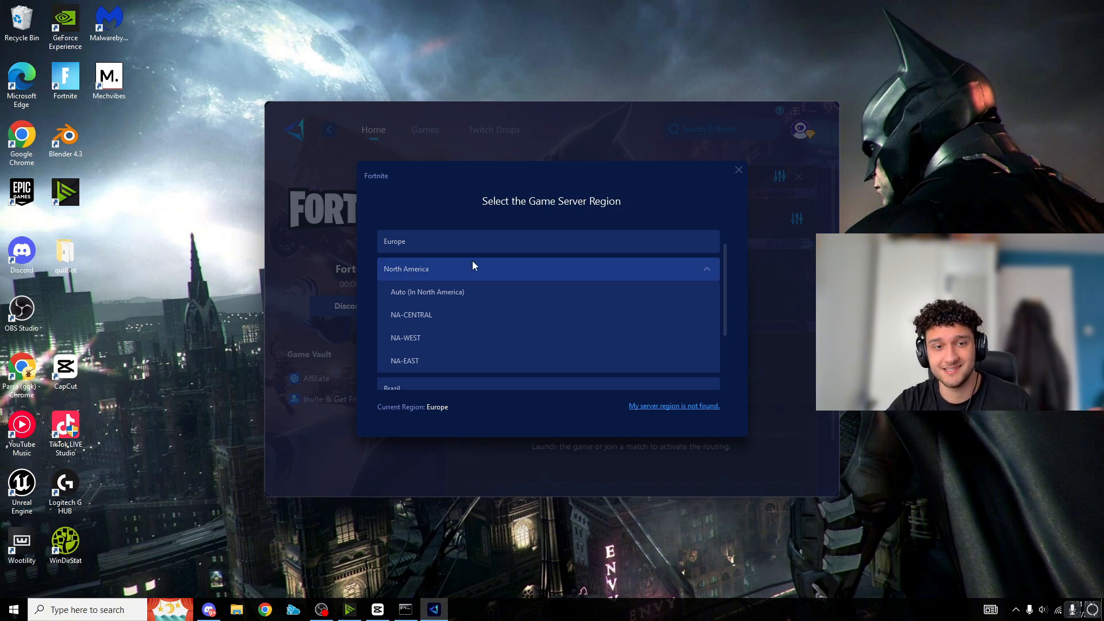
pyautogui.moveTo(498, 274)
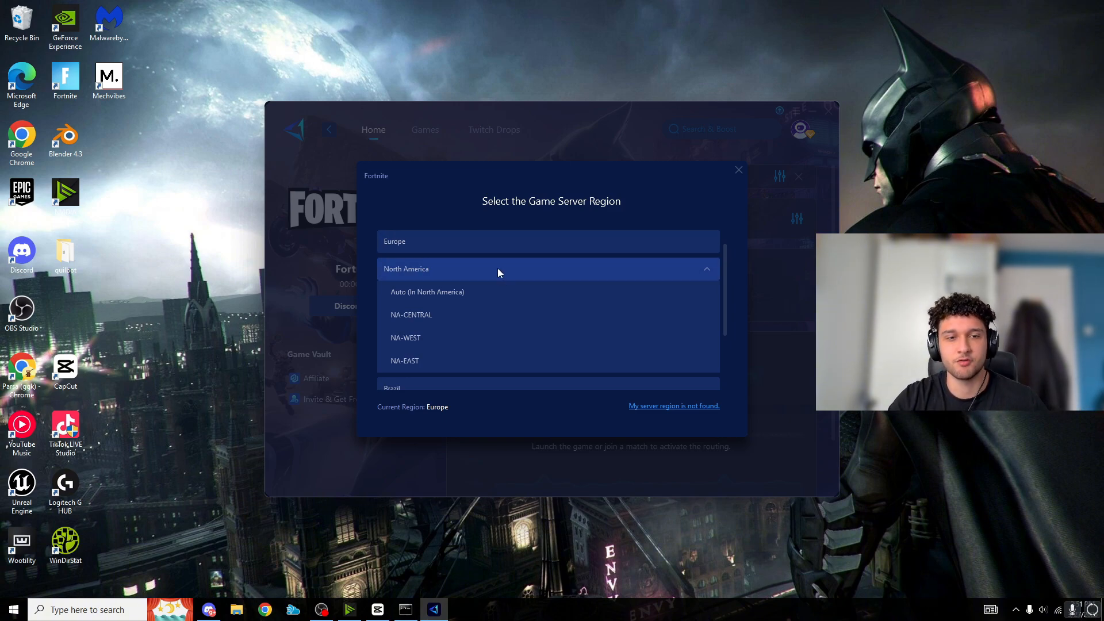
pyautogui.moveTo(503, 283)
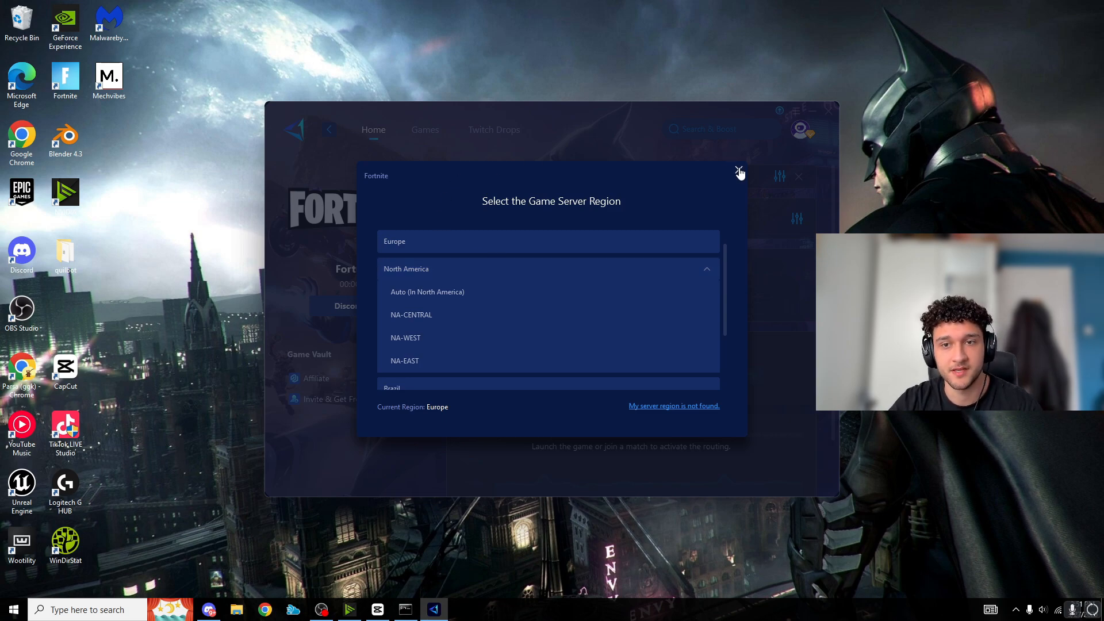
# - Keep Europe as the server region and minimise GearUP Booster to the taskbar
pyautogui.click(739, 172)
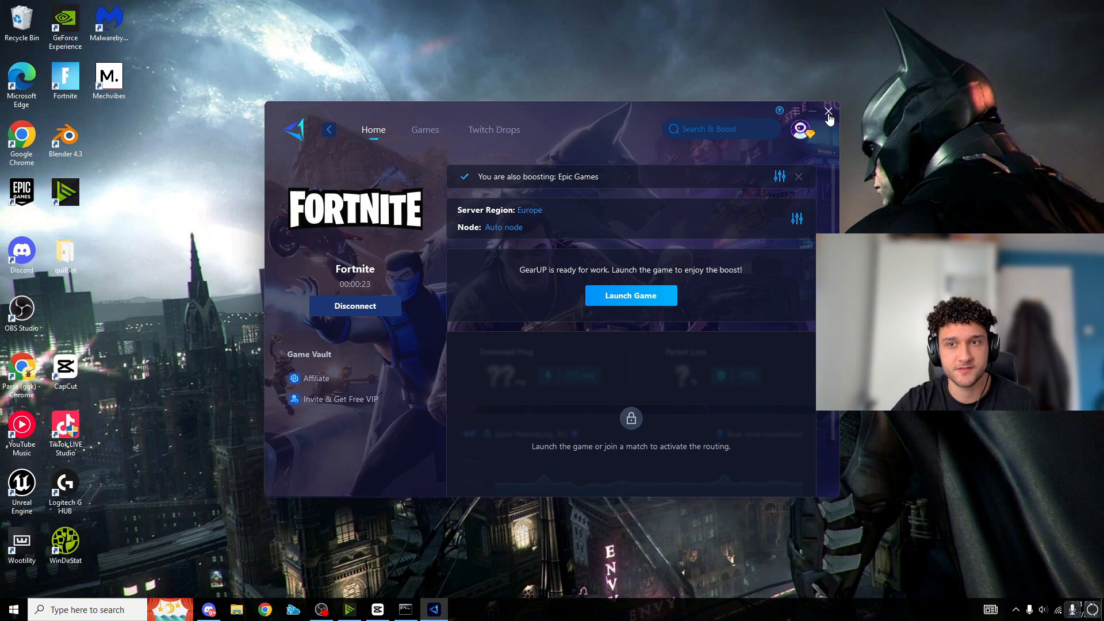
pyautogui.click(828, 111)
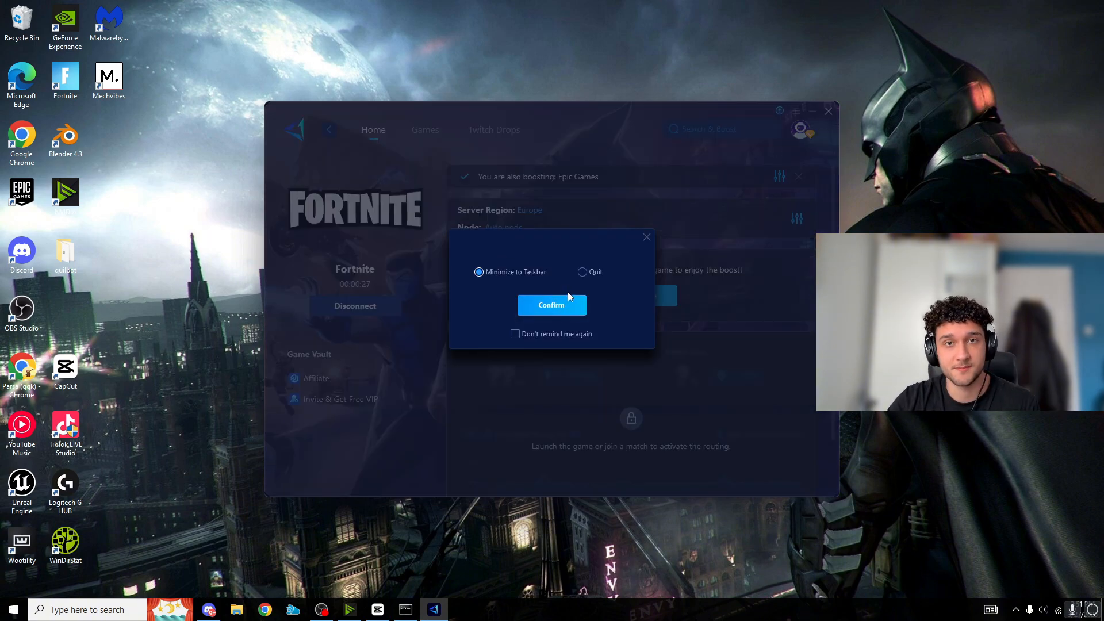
pyautogui.moveTo(552, 305)
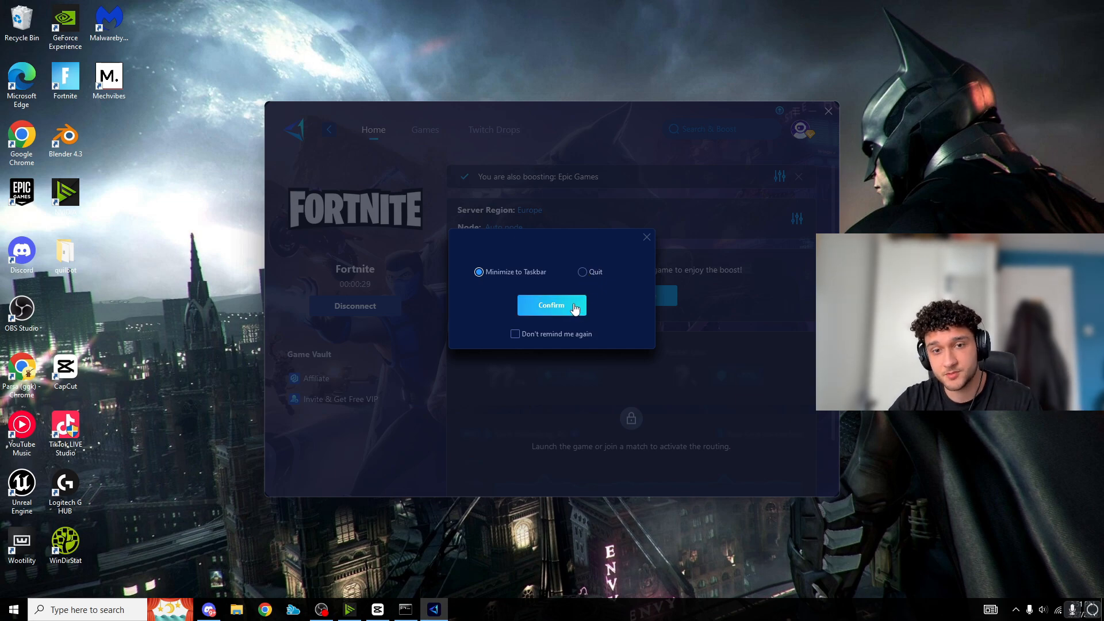
pyautogui.click(551, 305)
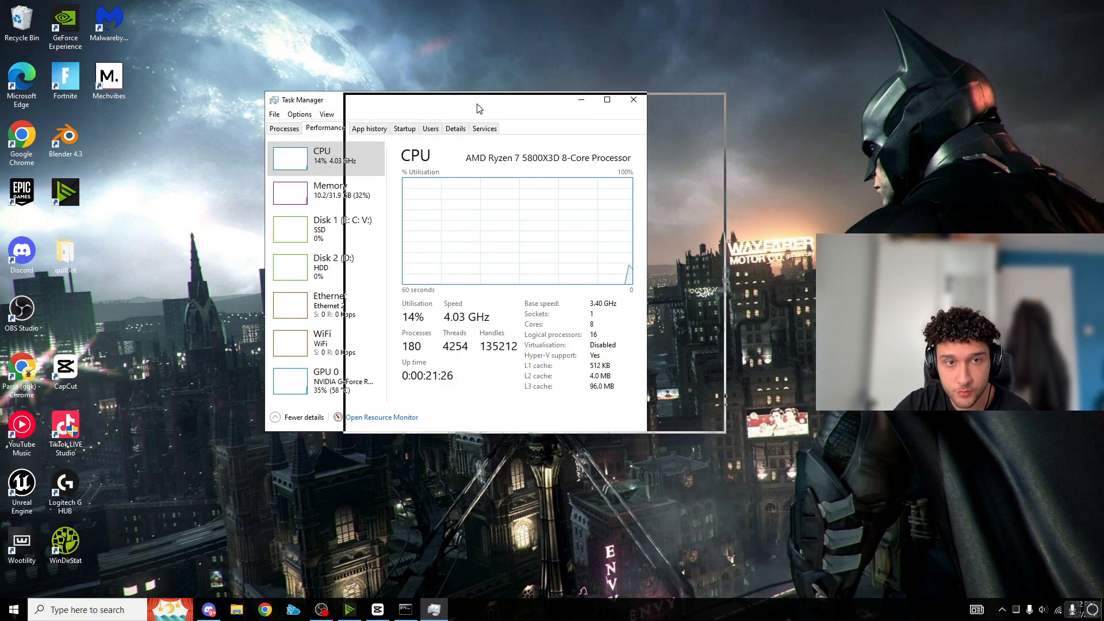
# - Move Task Manager to the centre and switch to its Services tab
pyautogui.moveTo(479, 108); pyautogui.dragTo(536, 102)
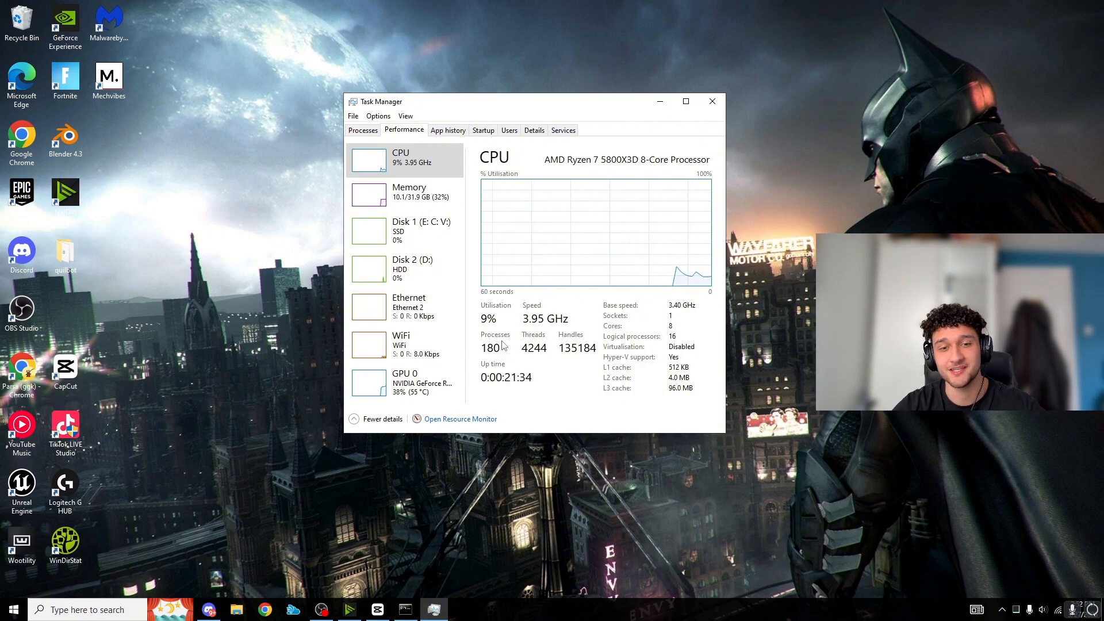
pyautogui.moveTo(569, 251)
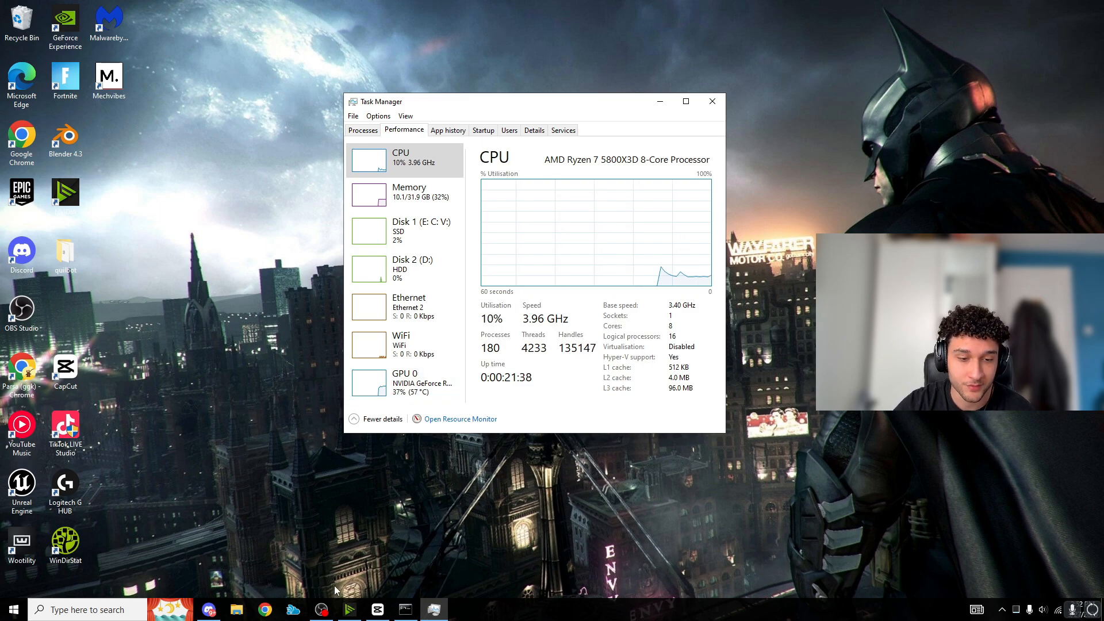
pyautogui.moveTo(403, 555)
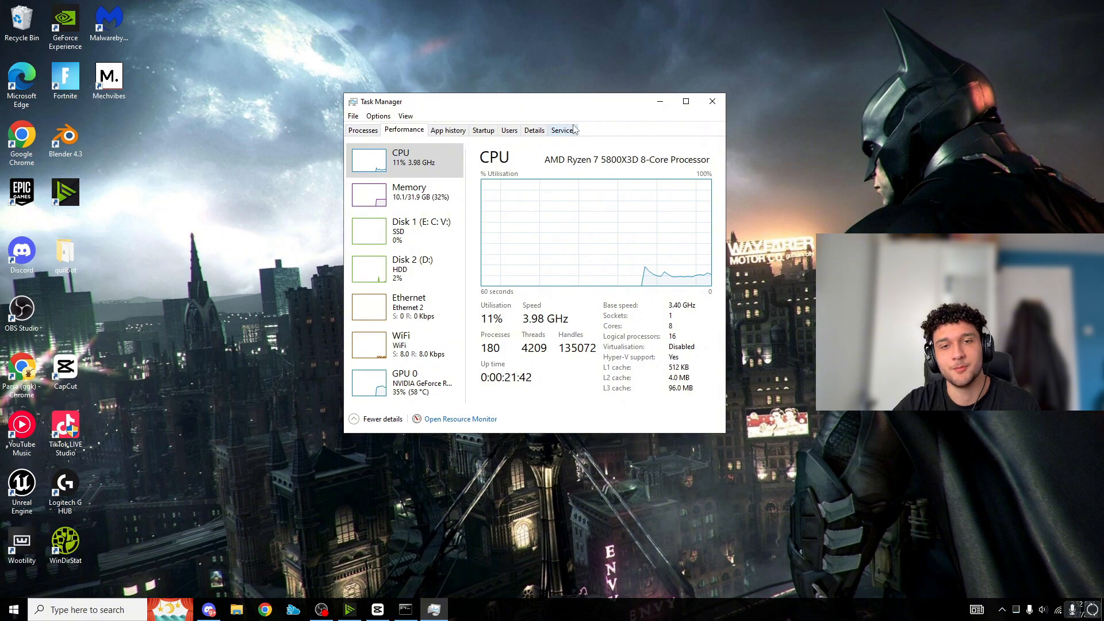
pyautogui.click(562, 129)
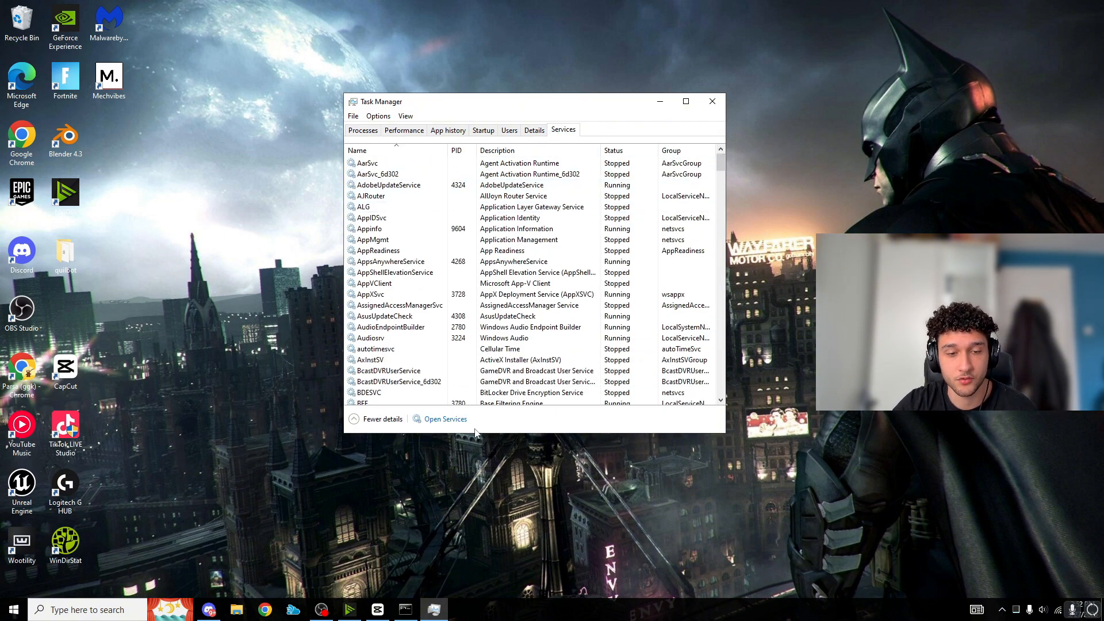
# - Open the full Services console, scroll down and select SysMain to show its description
pyautogui.click(444, 419)
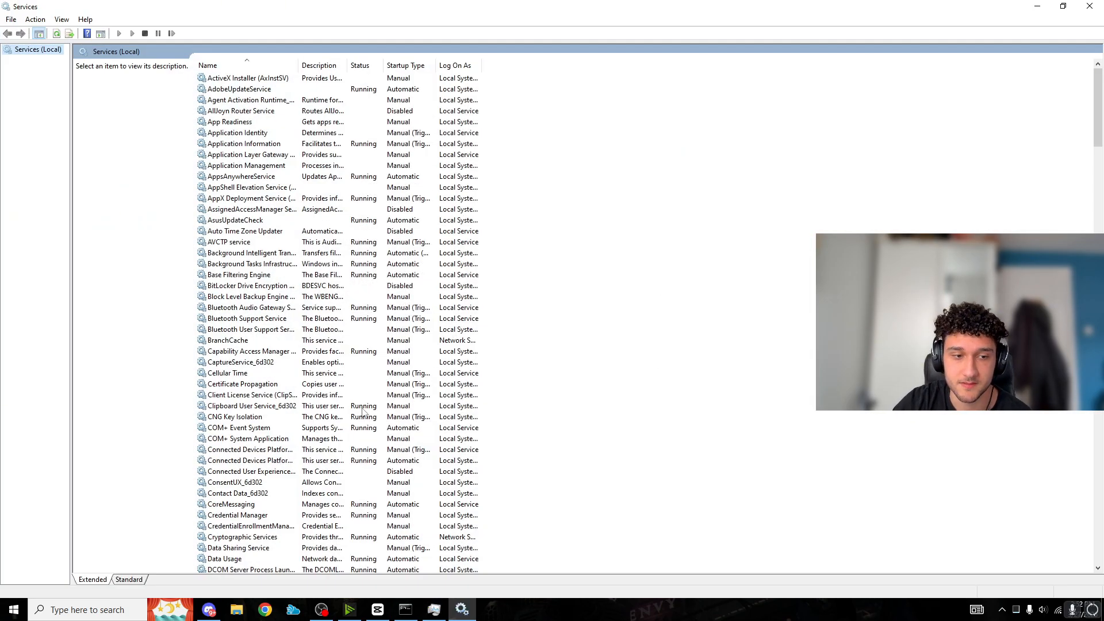
pyautogui.scroll(-3)
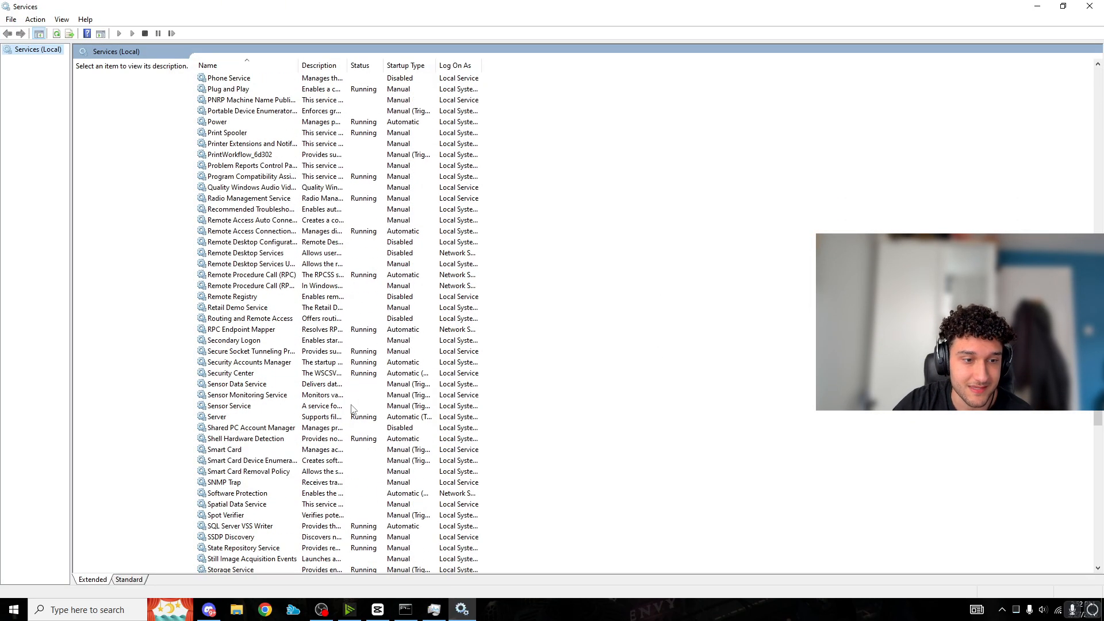
pyautogui.scroll(-3)
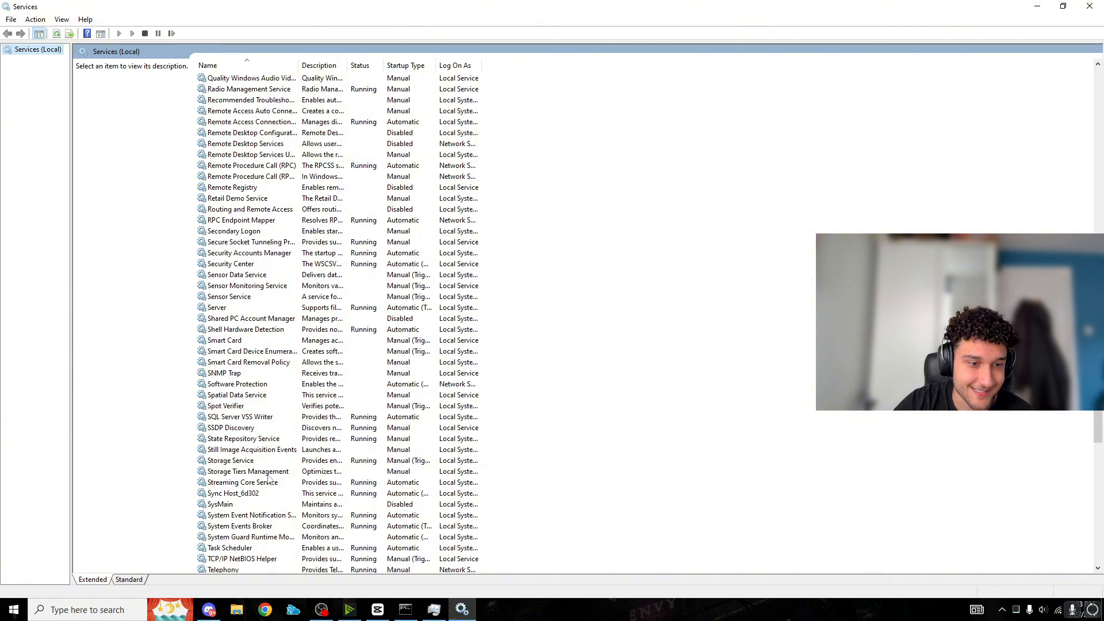
pyautogui.click(219, 503)
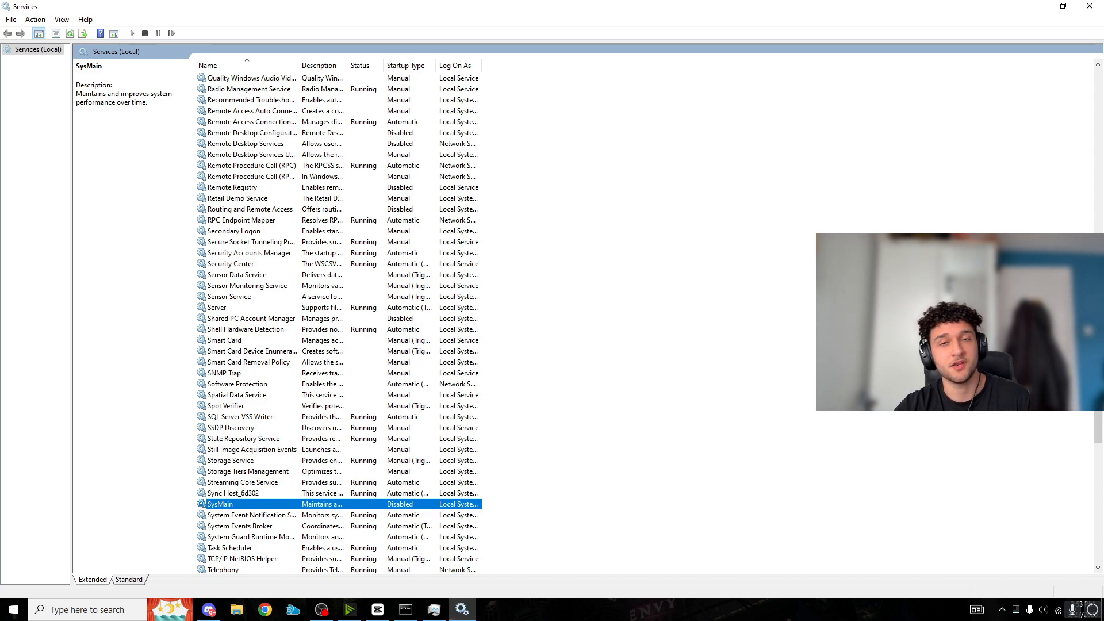
pyautogui.moveTo(176, 131)
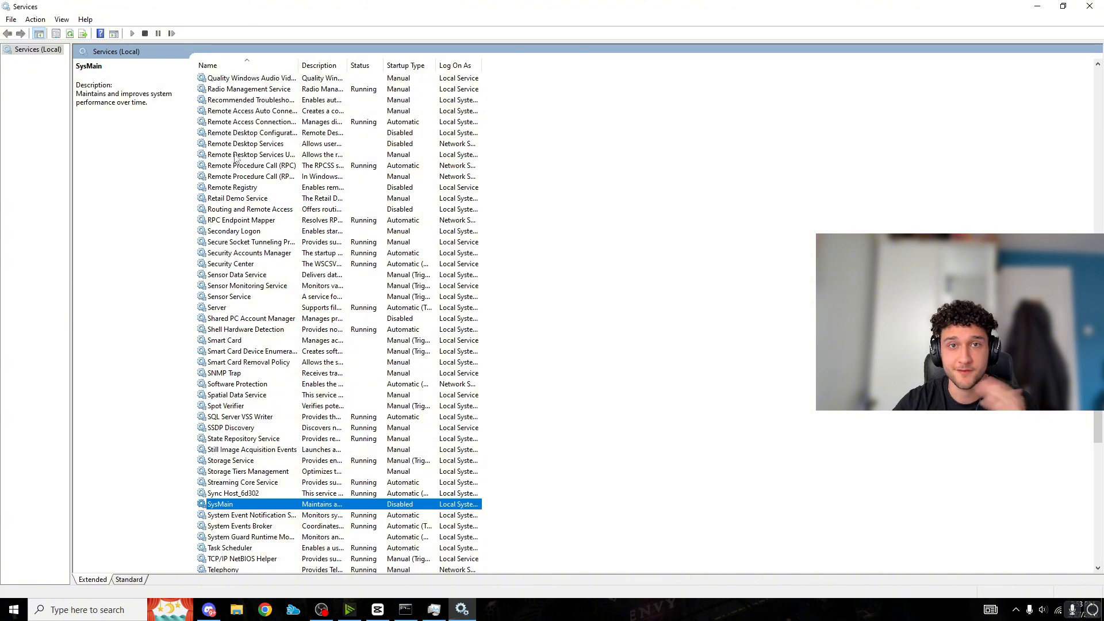
# - Open SysMain's properties from its right-click menu and set its startup type to Disabled
pyautogui.rightClick(220, 505)
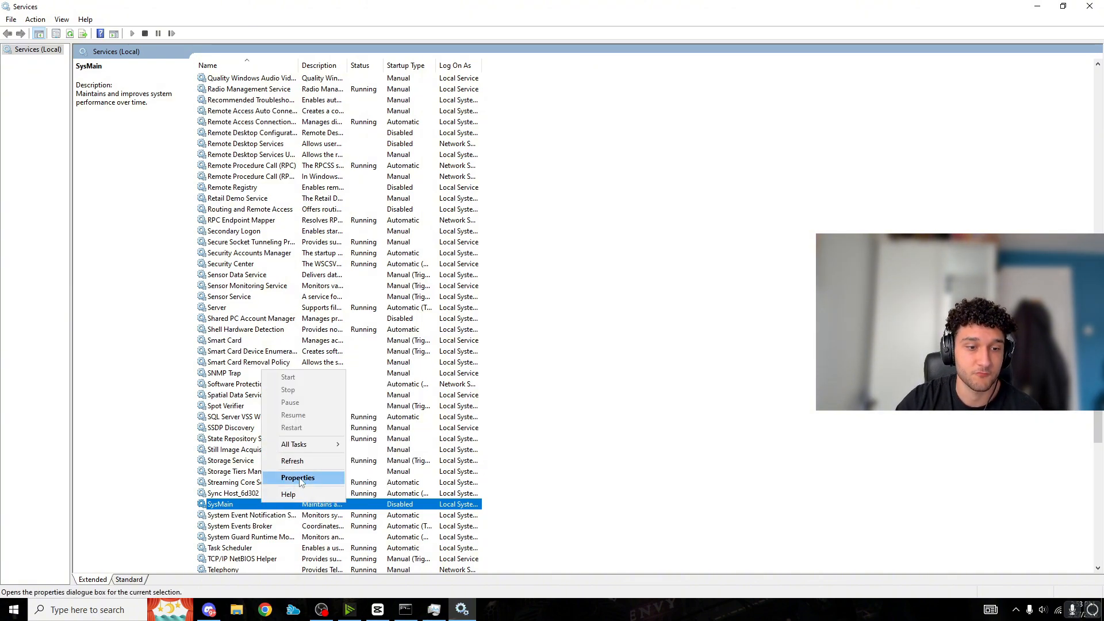
pyautogui.click(297, 477)
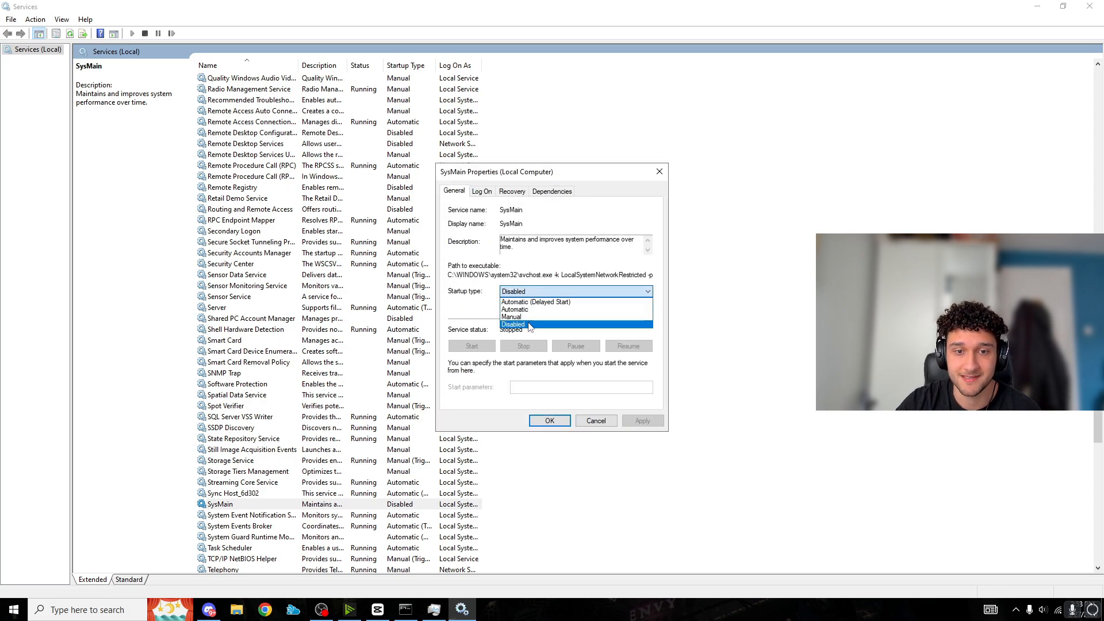
pyautogui.click(514, 324)
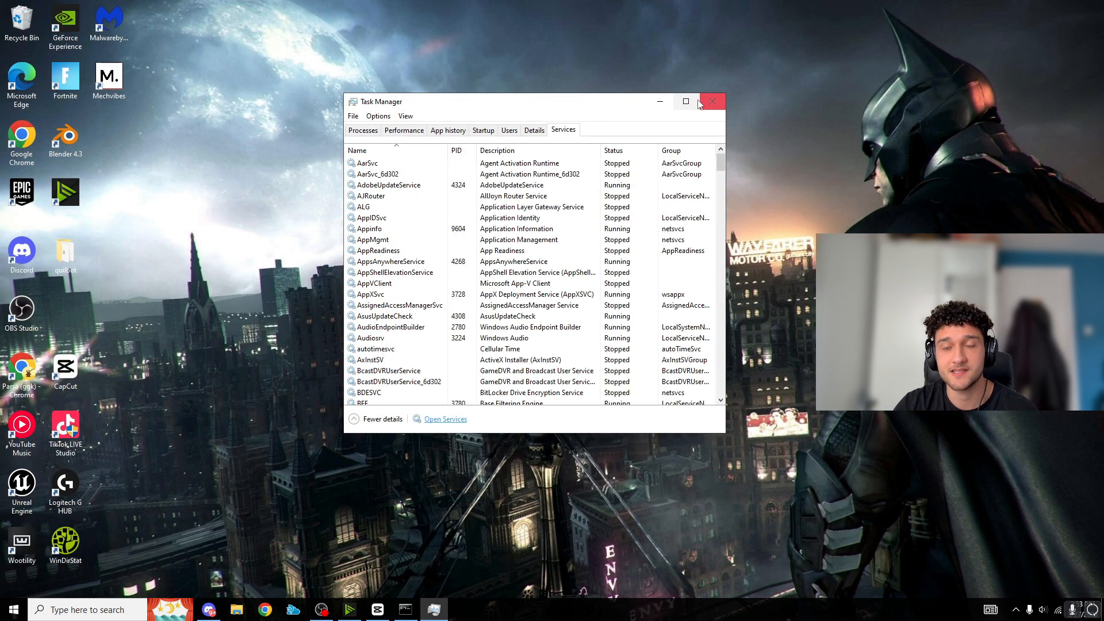
pyautogui.moveTo(685, 101)
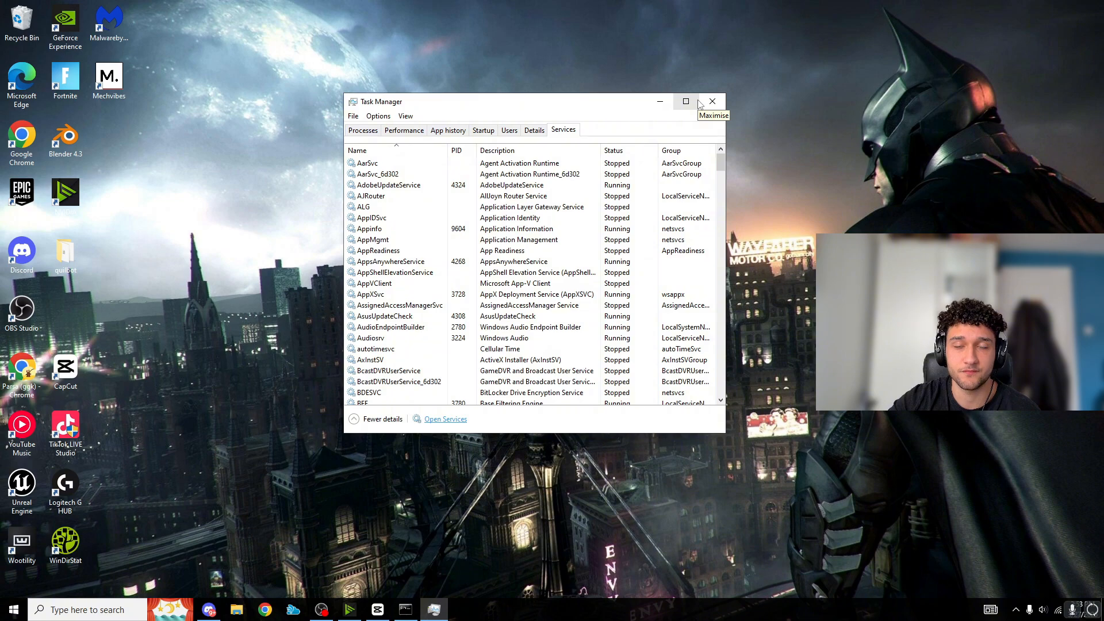
pyautogui.moveTo(712, 103)
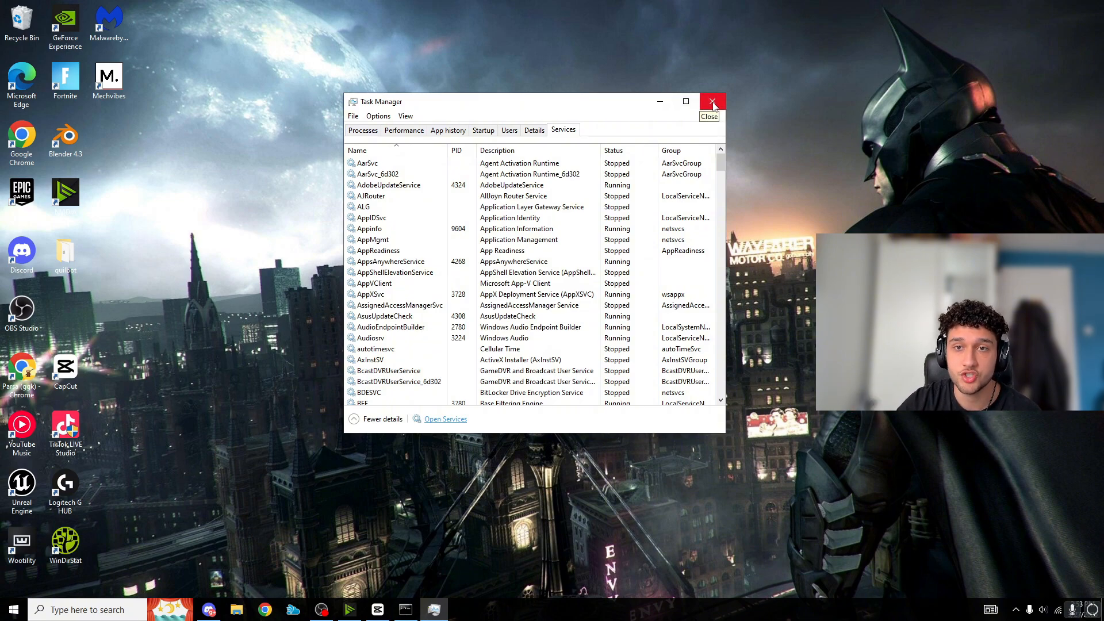
# - Close Task Manager so a Windows search for 'gpu' can show Graphics settings
pyautogui.click(404, 129)
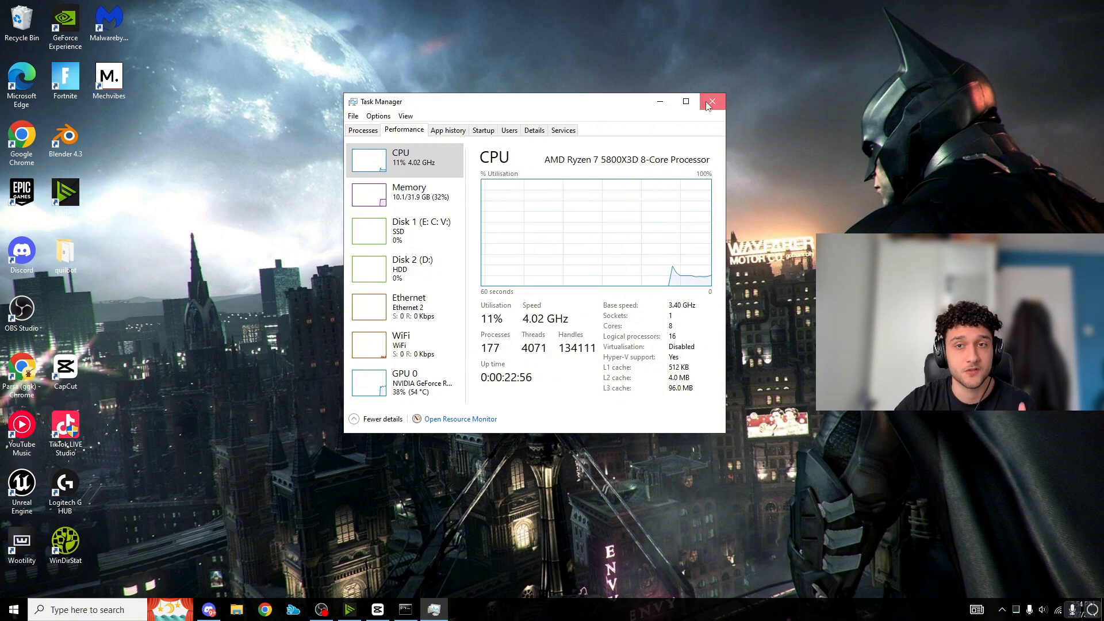
pyautogui.click(711, 101)
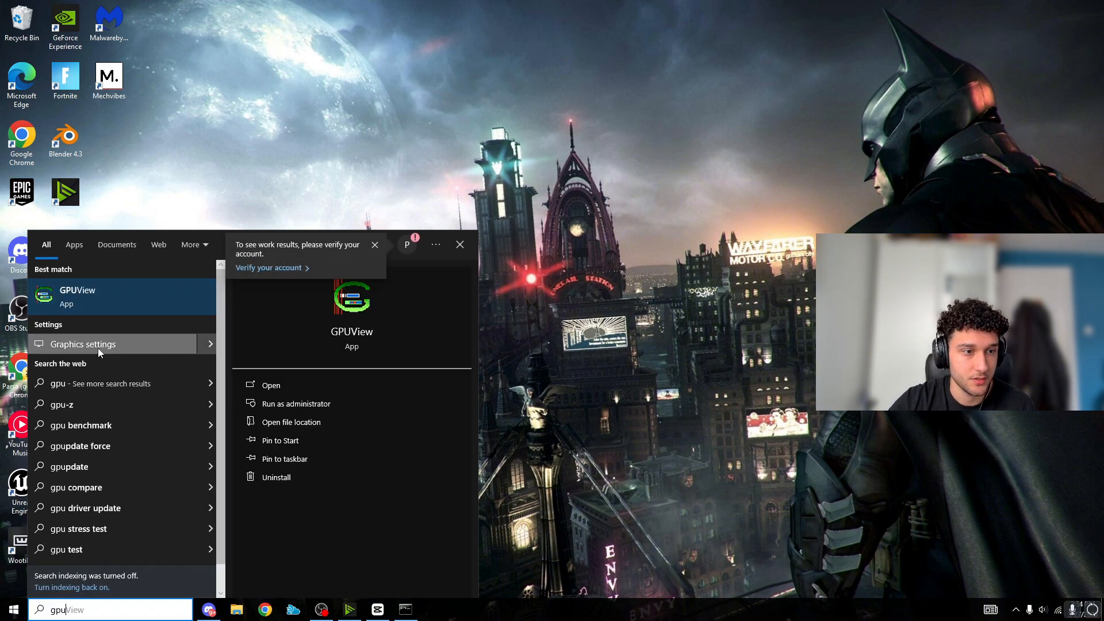
# - Open Graphics settings and toggle hardware-accelerated GPU scheduling off, then back on
pyautogui.click(82, 345)
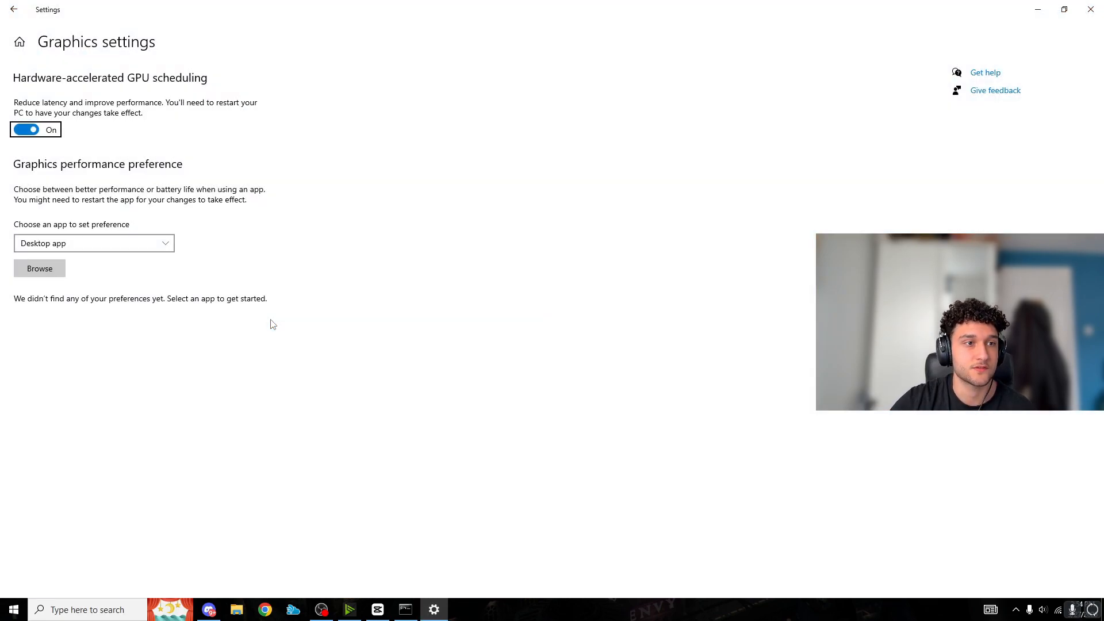
pyautogui.moveTo(212, 231)
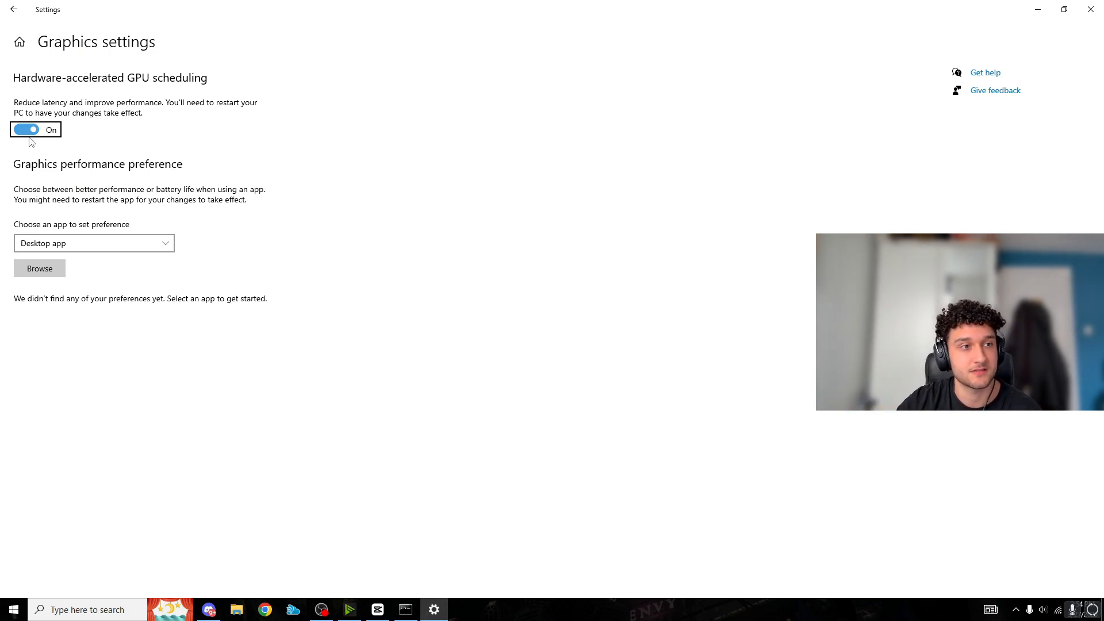
pyautogui.moveTo(90, 143)
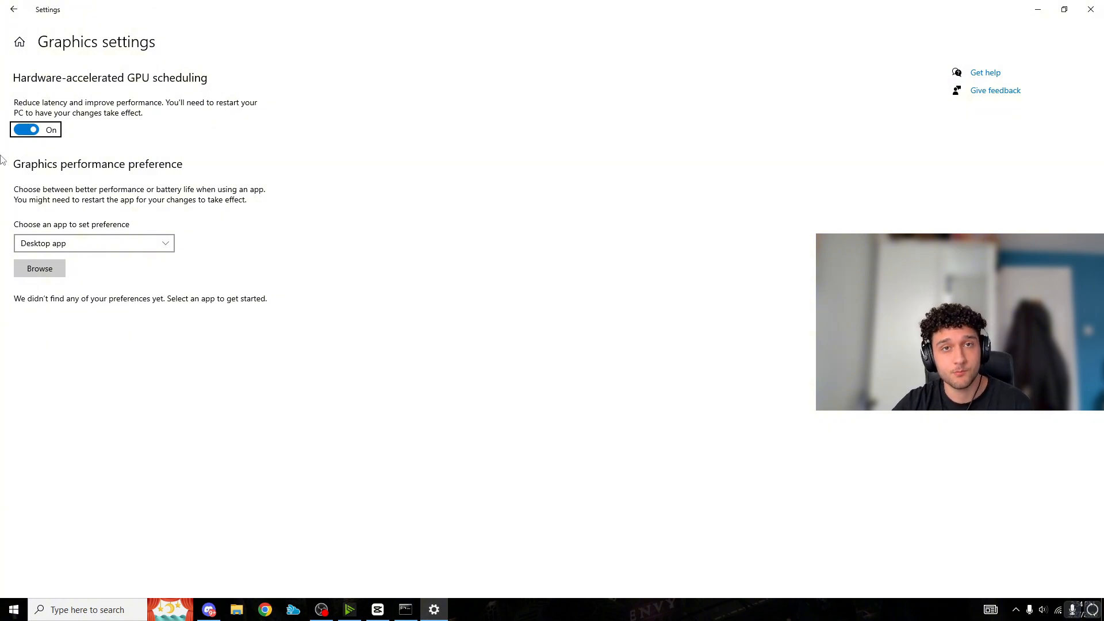
pyautogui.moveTo(75, 144)
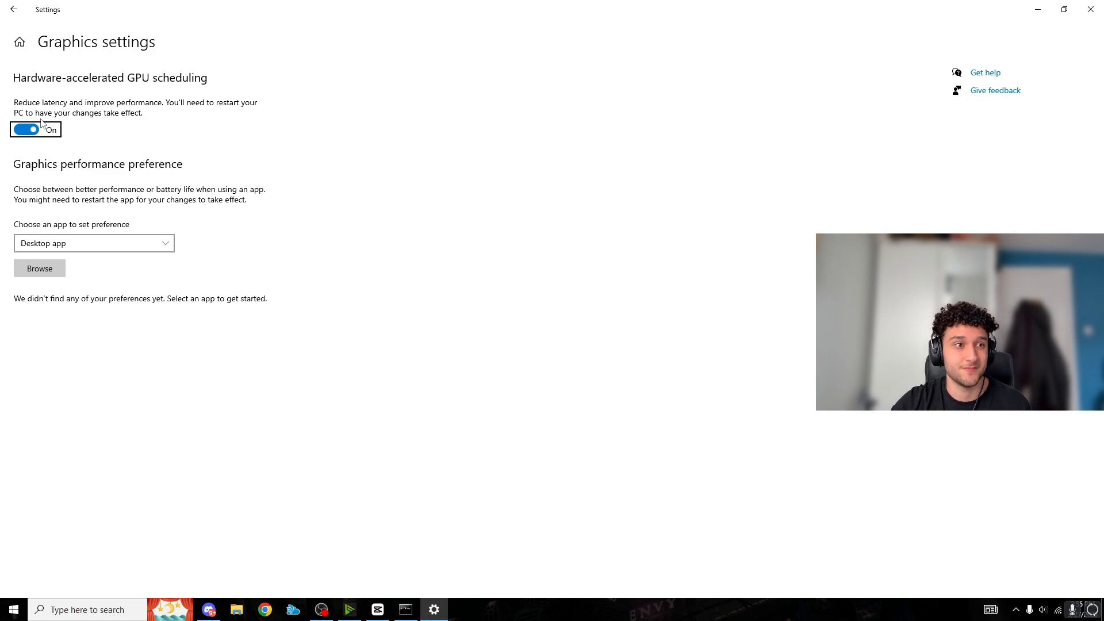
pyautogui.moveTo(98, 86)
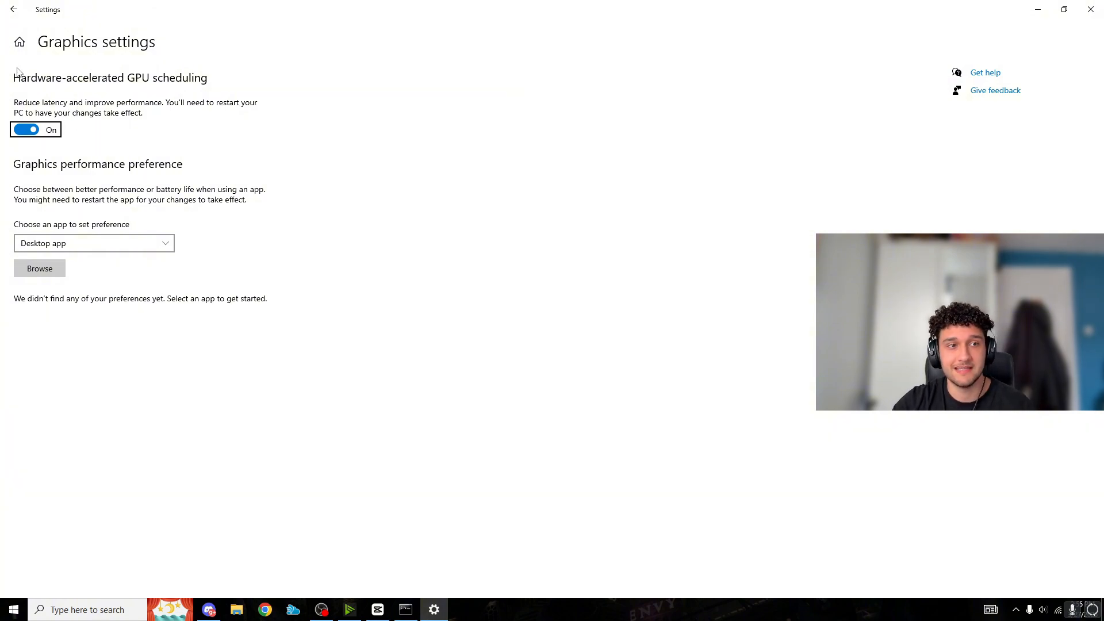
pyautogui.moveTo(393, 165)
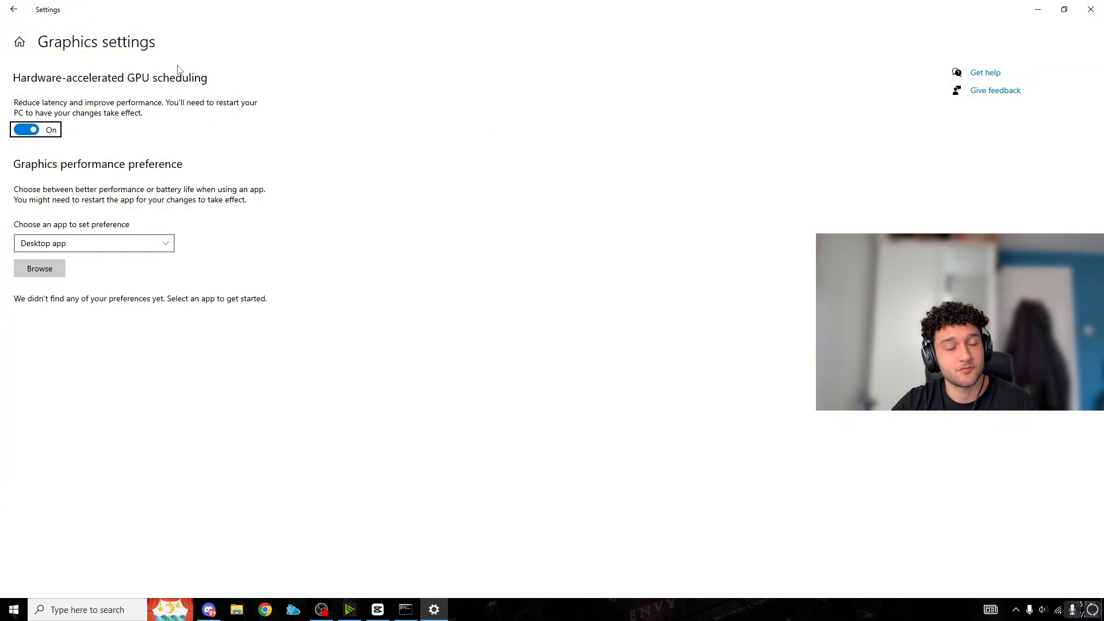
pyautogui.click(29, 129)
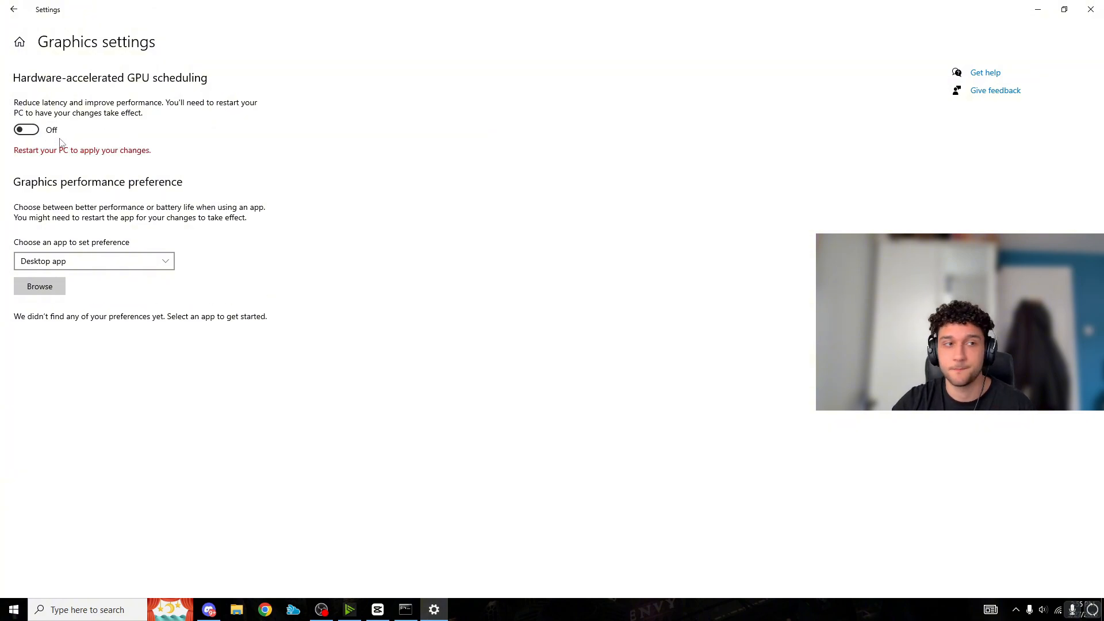
pyautogui.moveTo(3, 483)
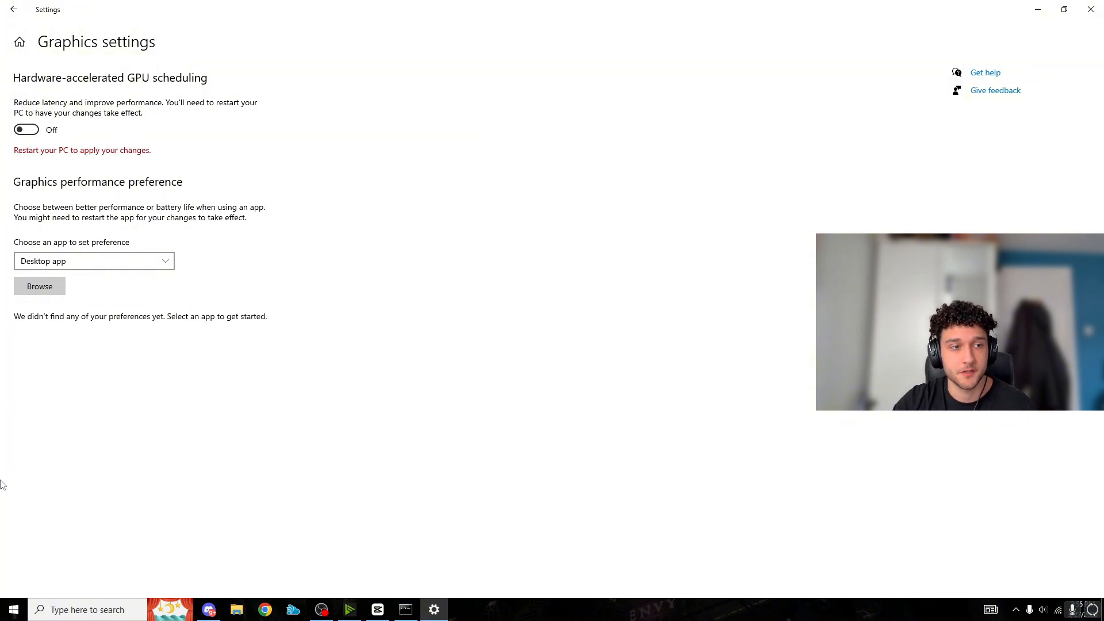
pyautogui.moveTo(327, 41)
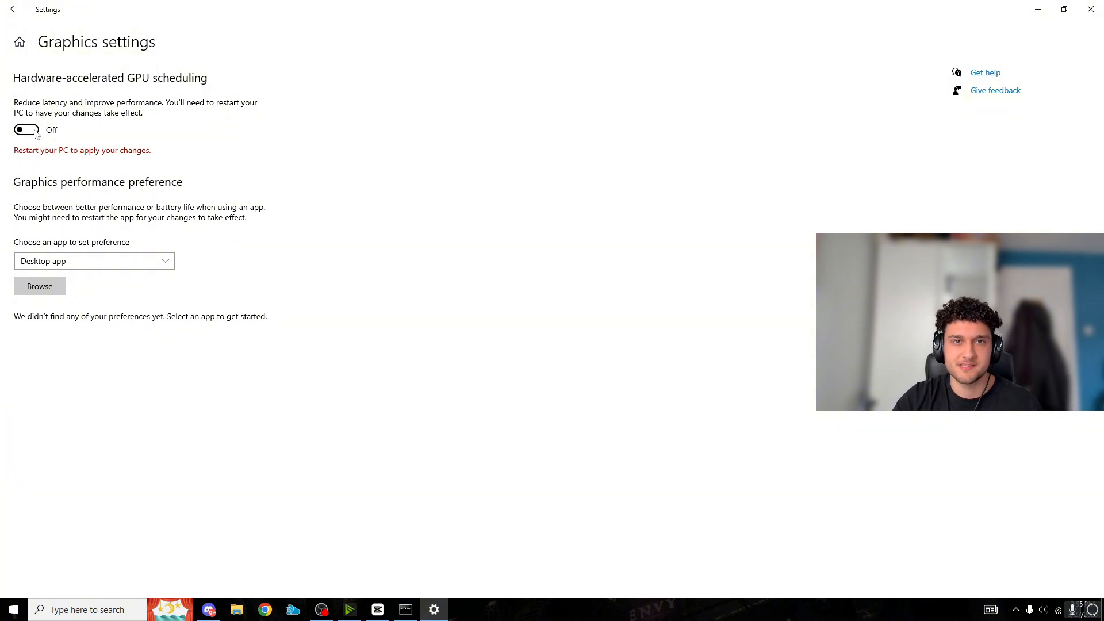
pyautogui.click(25, 129)
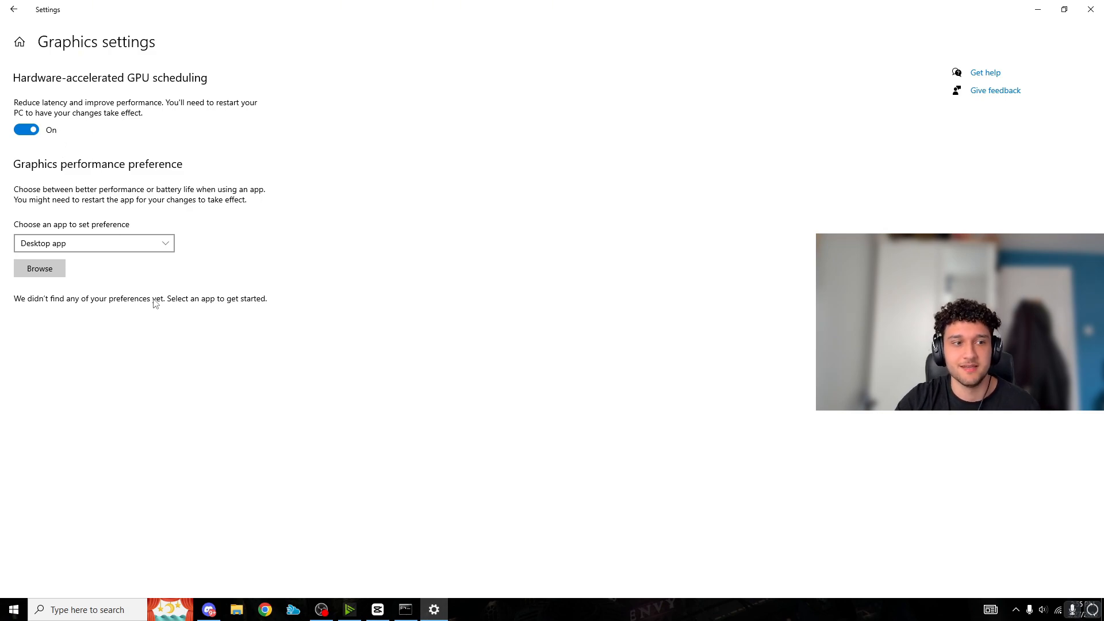
pyautogui.moveTo(40, 268)
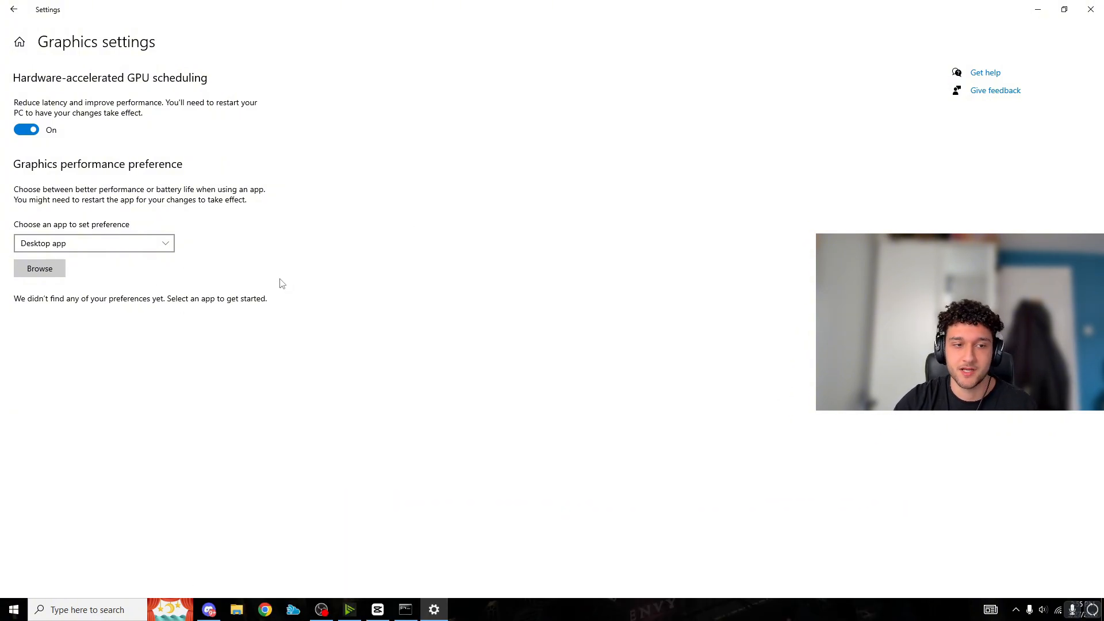
pyautogui.moveTo(188, 294)
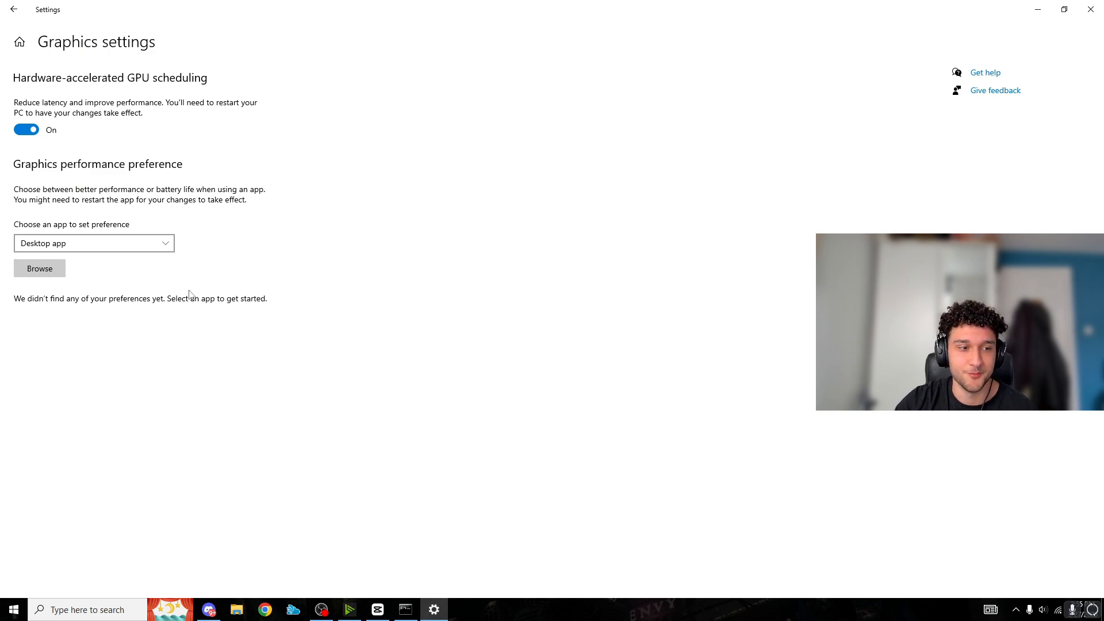
pyautogui.moveTo(775, 117)
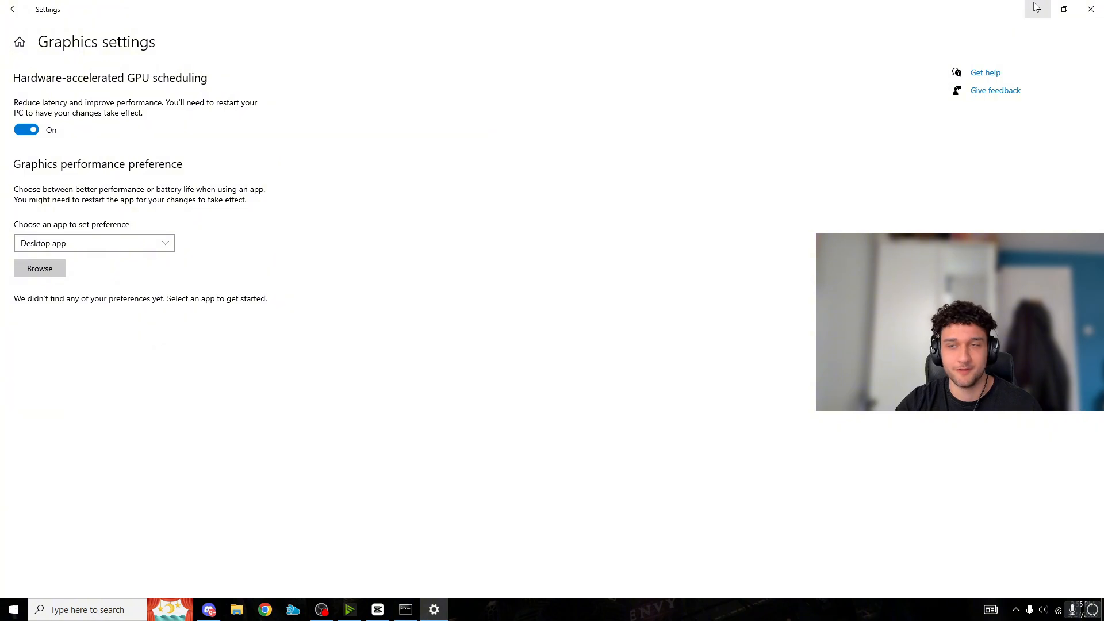
pyautogui.moveTo(1037, 9)
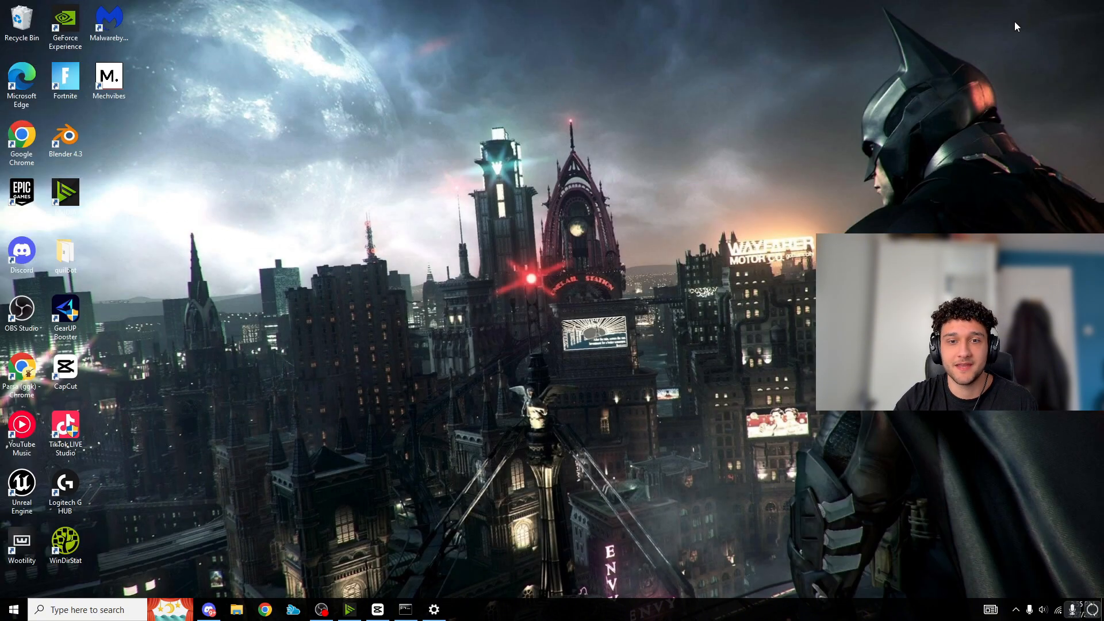
pyautogui.moveTo(831, 141)
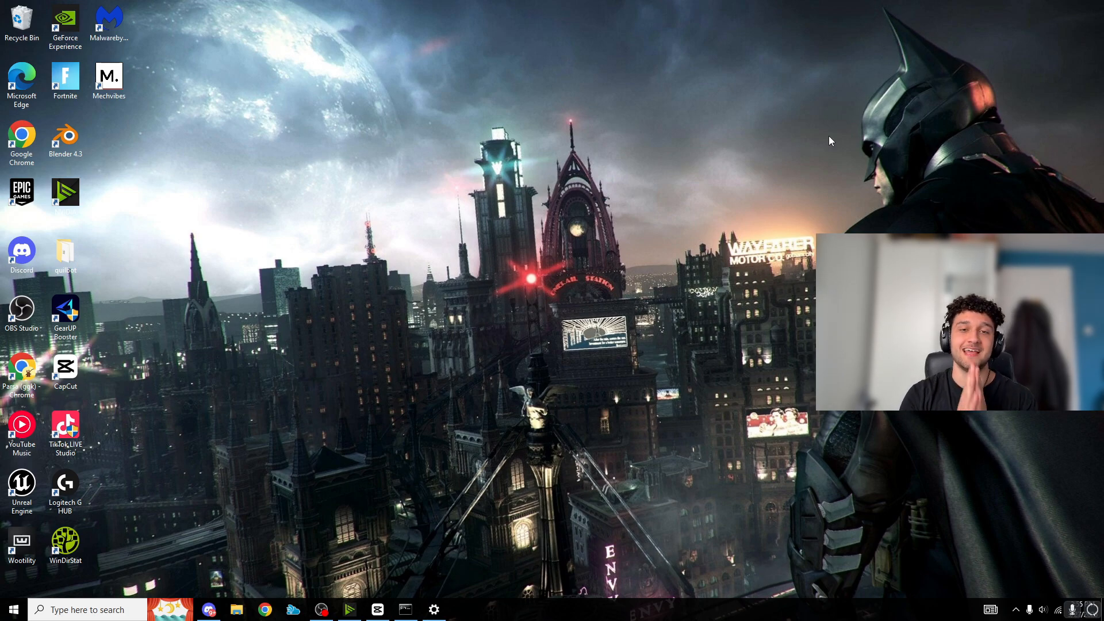